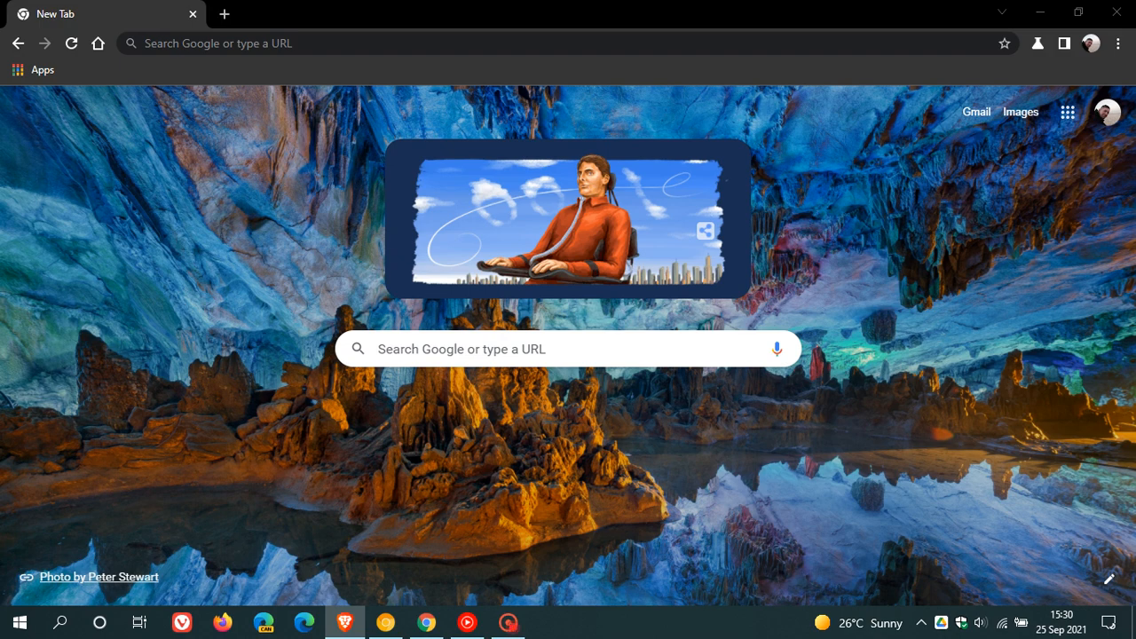
mouse_move(1016, 377)
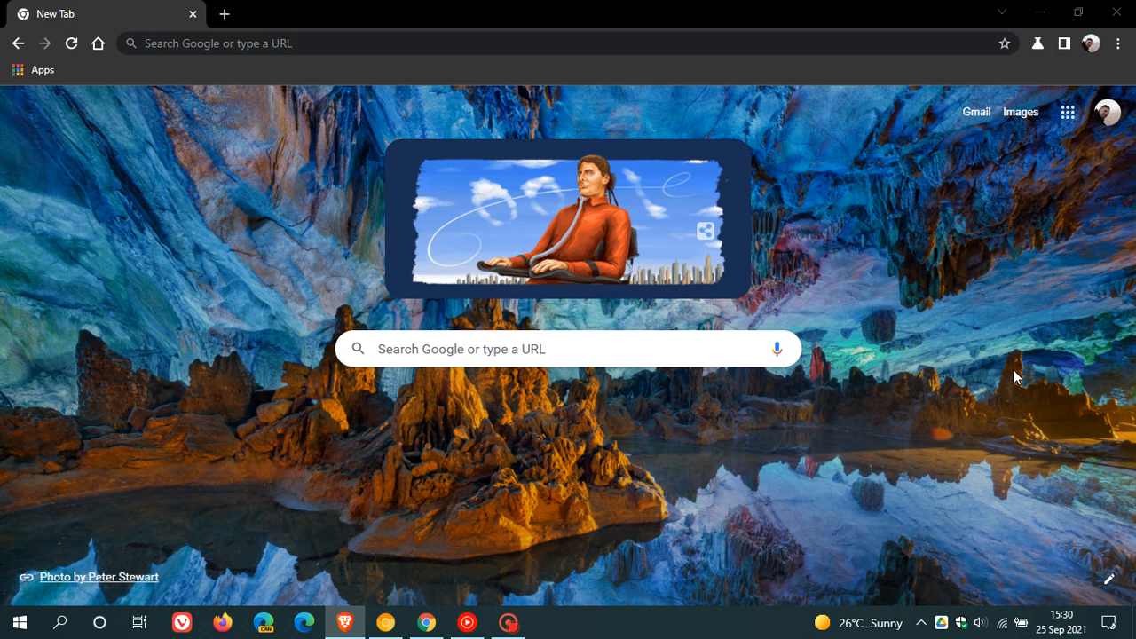
Switch to the regular Chrome window showing today's YouTube and YouTube Music history
left_click(425, 621)
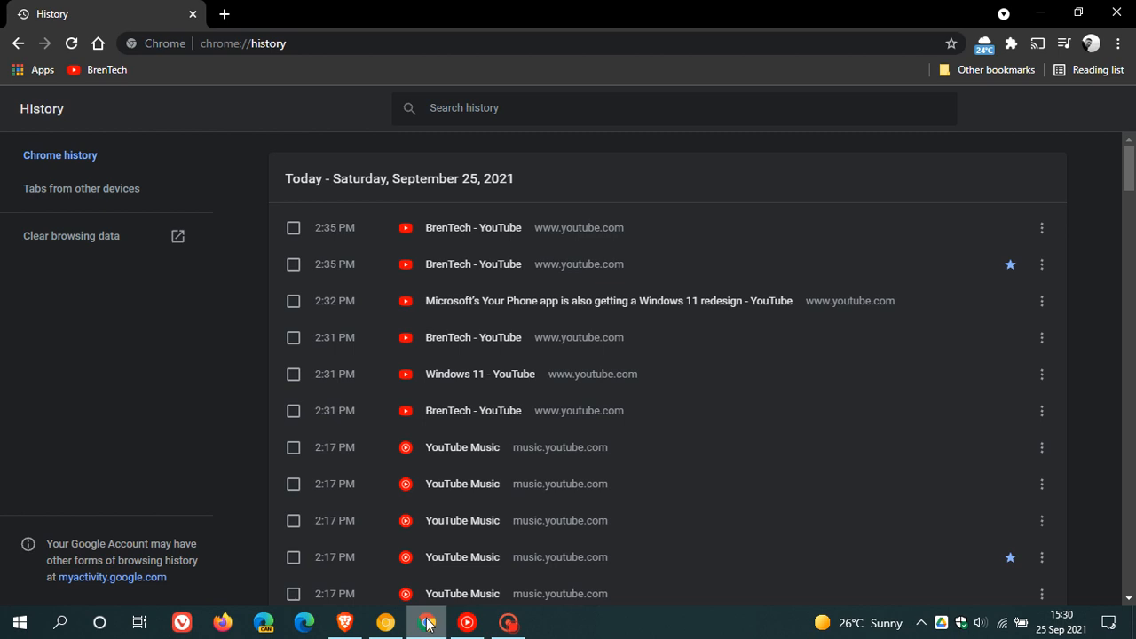
mouse_move(737, 383)
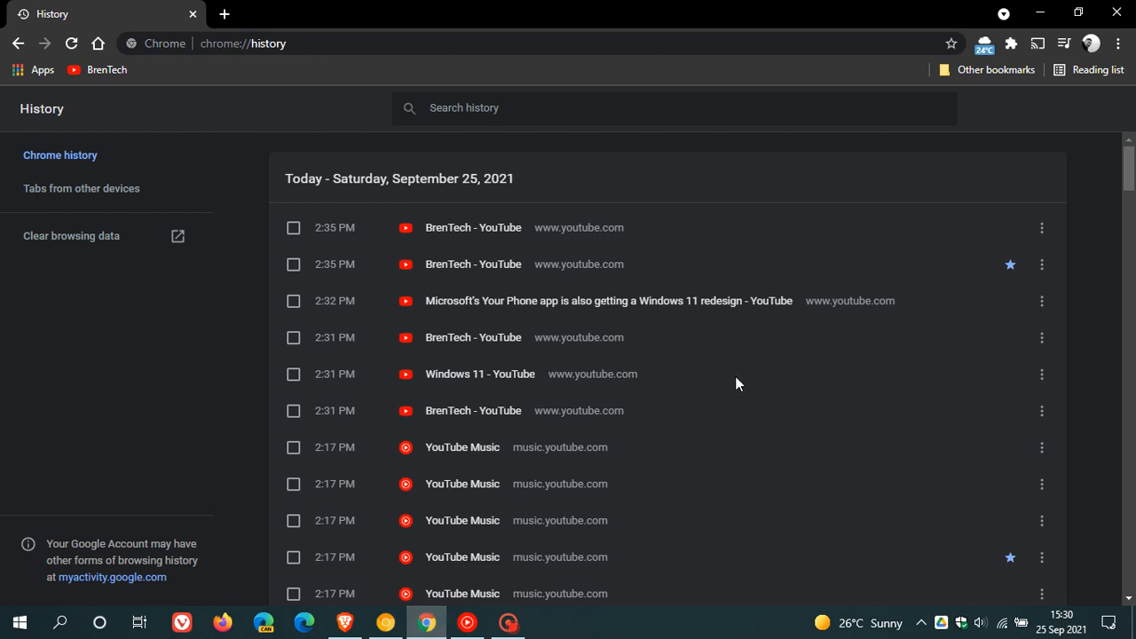
mouse_move(782, 446)
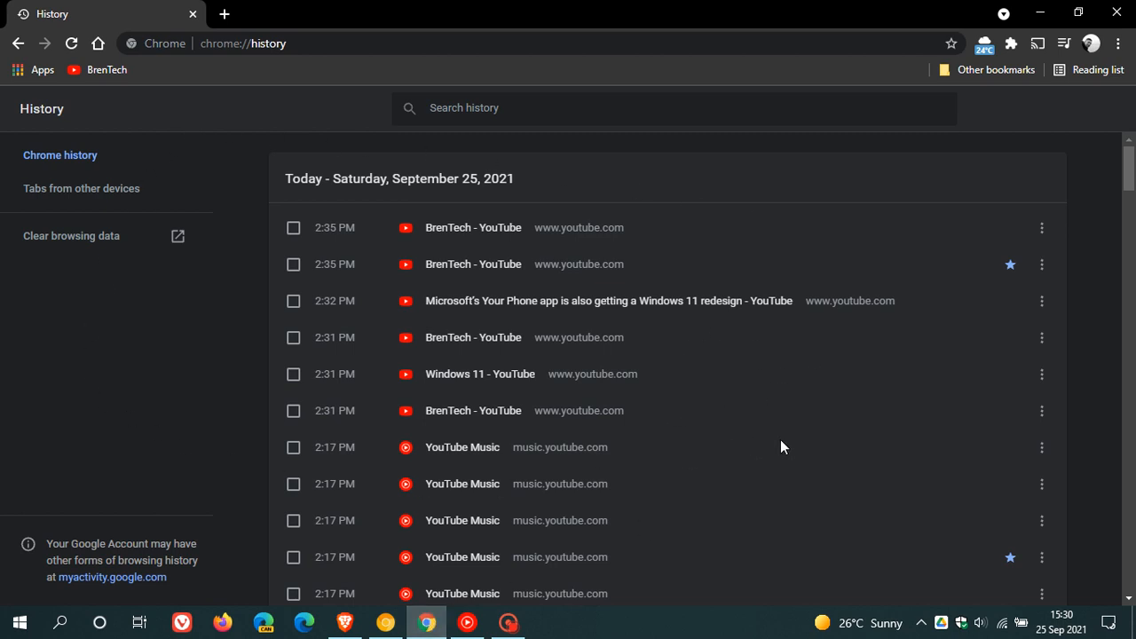
mouse_move(831, 402)
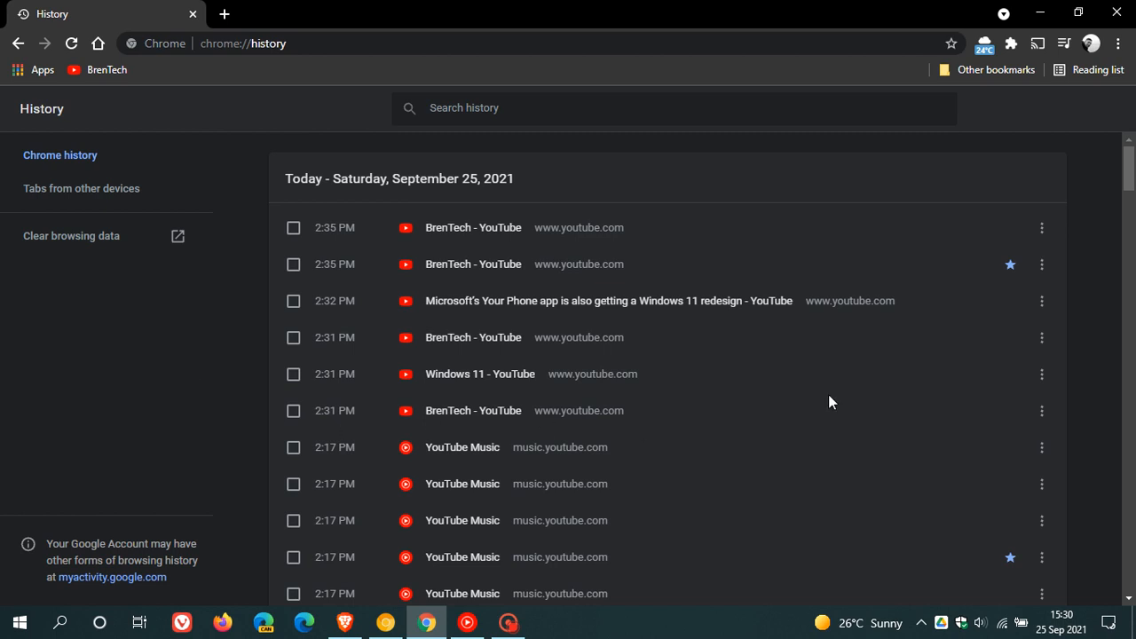
mouse_move(767, 434)
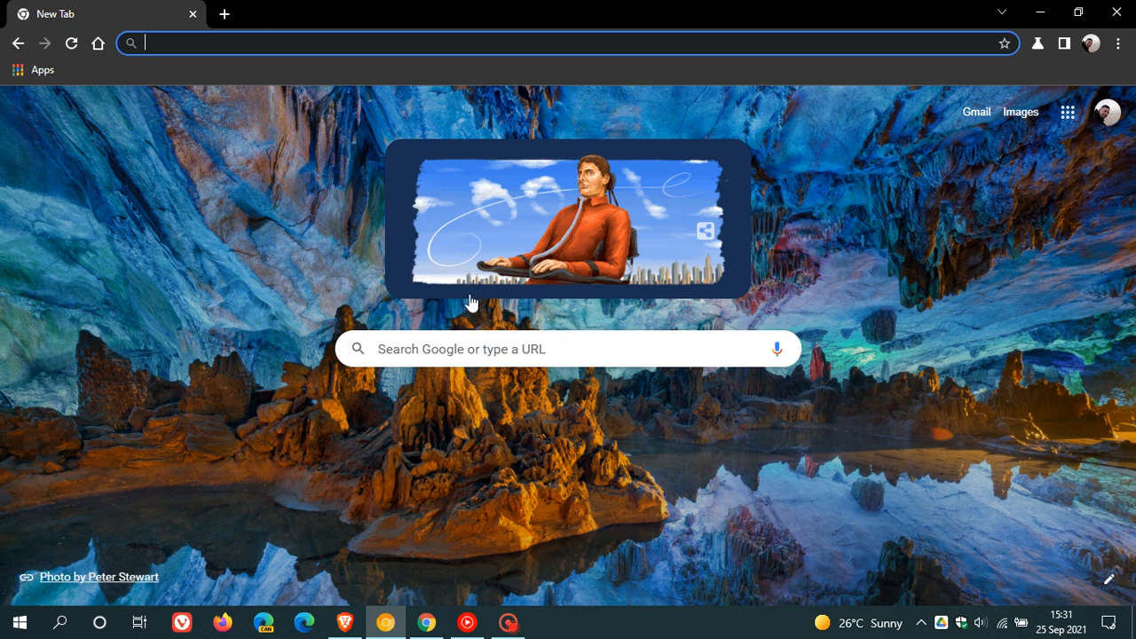
mouse_move(847, 234)
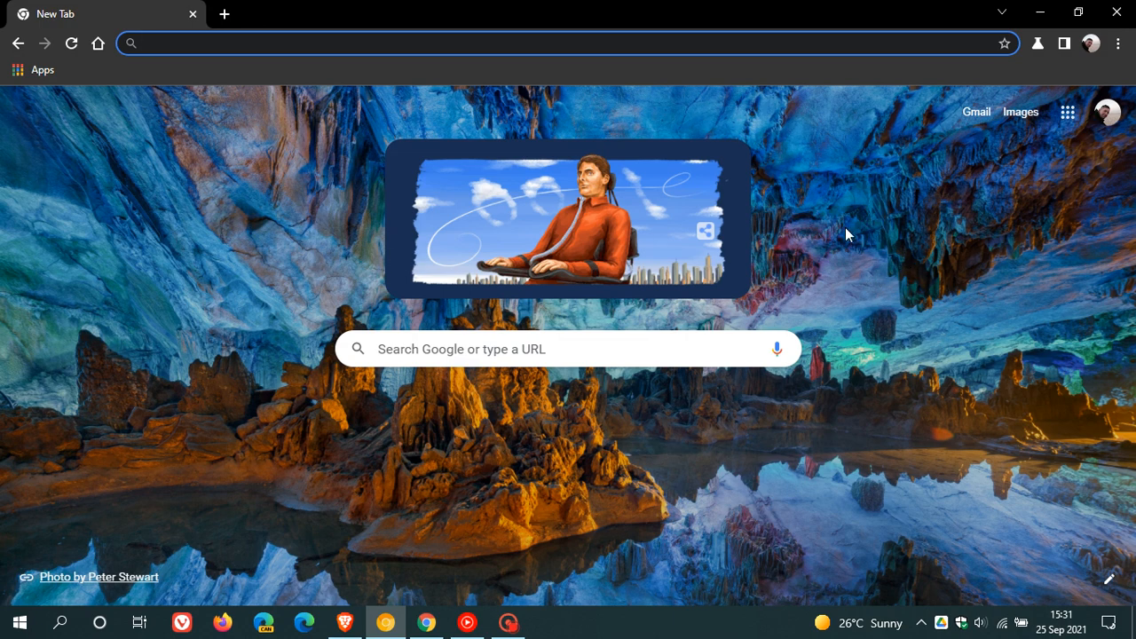
mouse_move(870, 234)
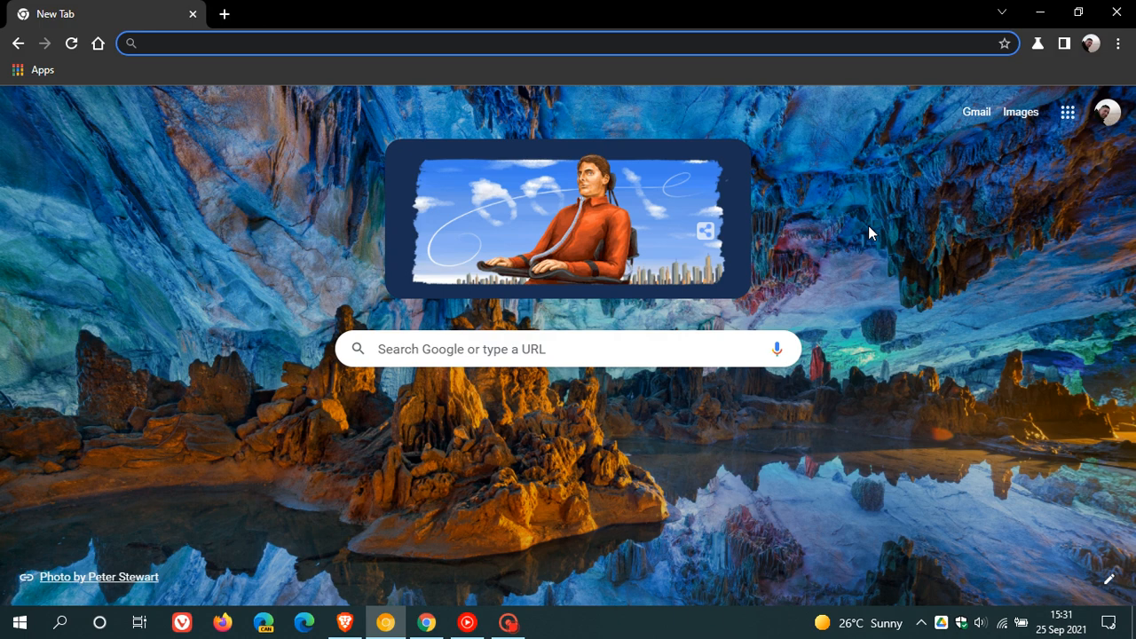
mouse_move(878, 229)
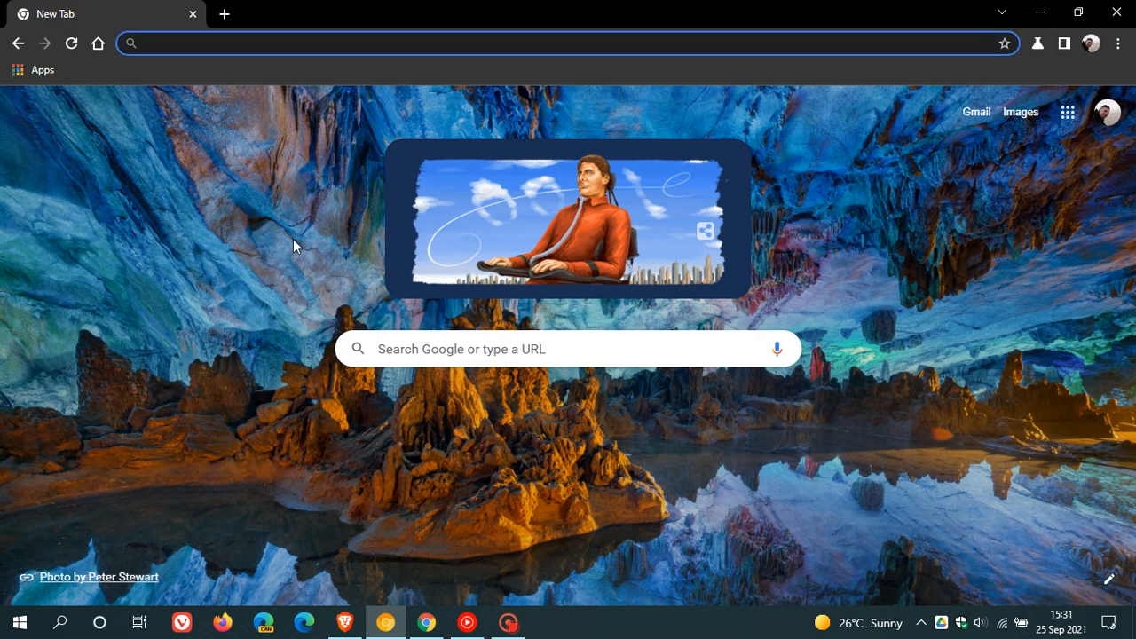
Go to chrome://flags in Chrome Canary to reach the Experiments page
type("cf")
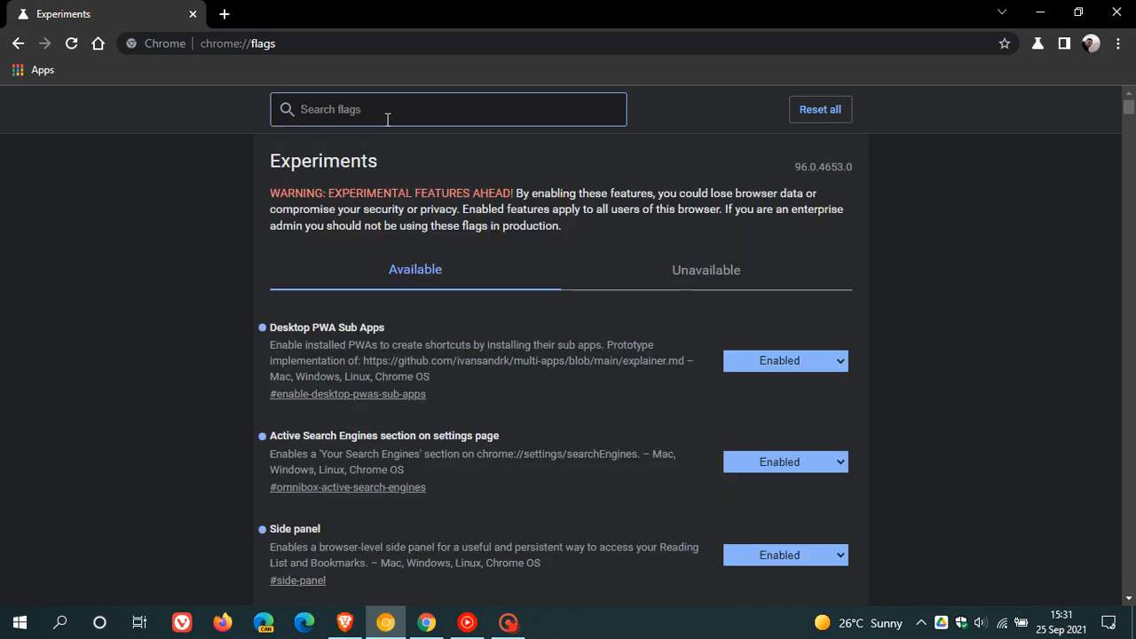
Search flags for 'memories' and set the Memories experiment to Enabled
type("memories")
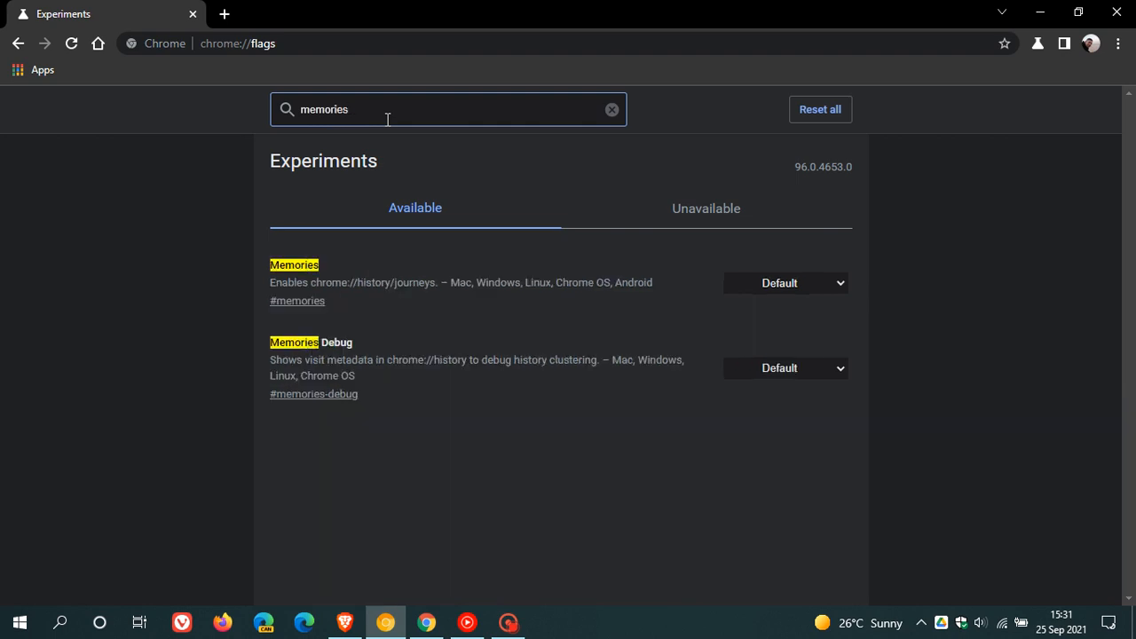
mouse_move(286, 300)
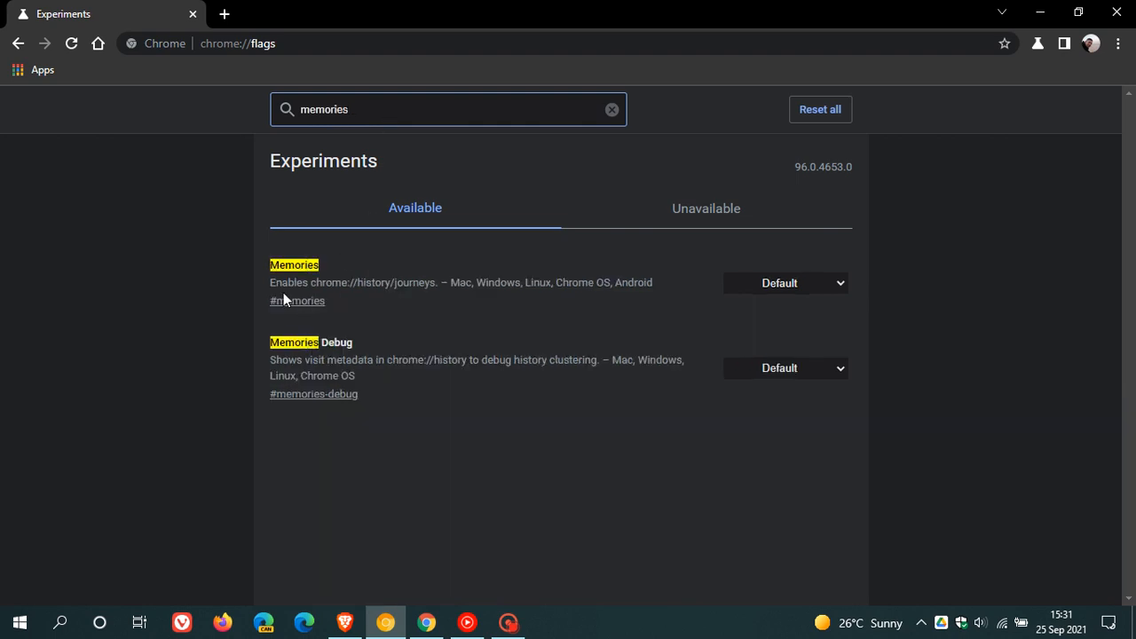
mouse_move(395, 299)
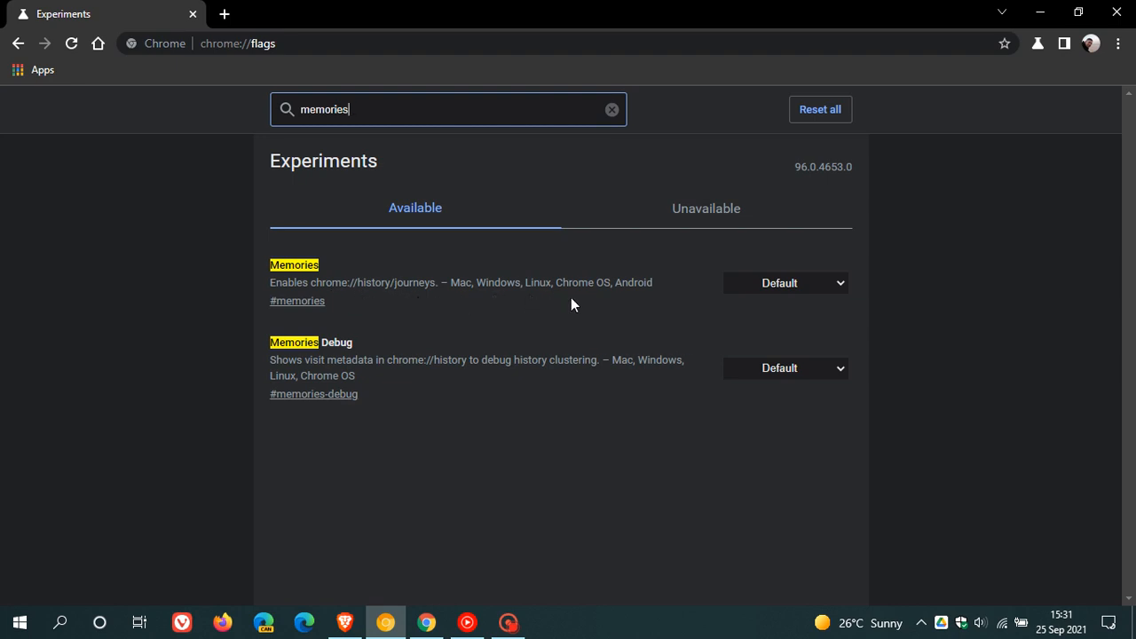
mouse_move(774, 282)
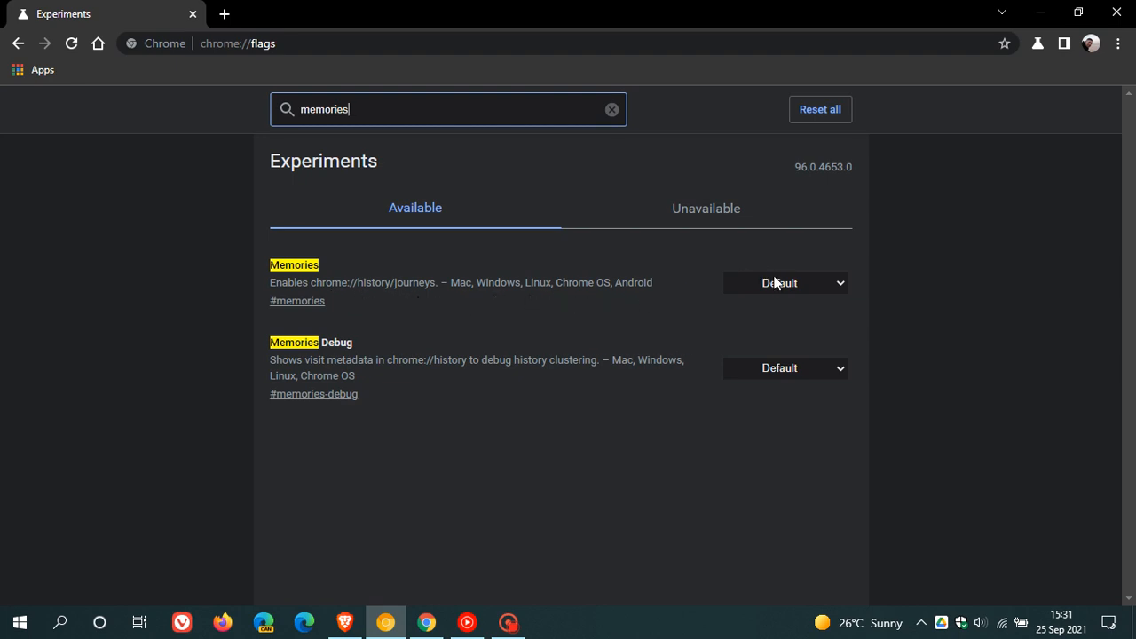
left_click(784, 282)
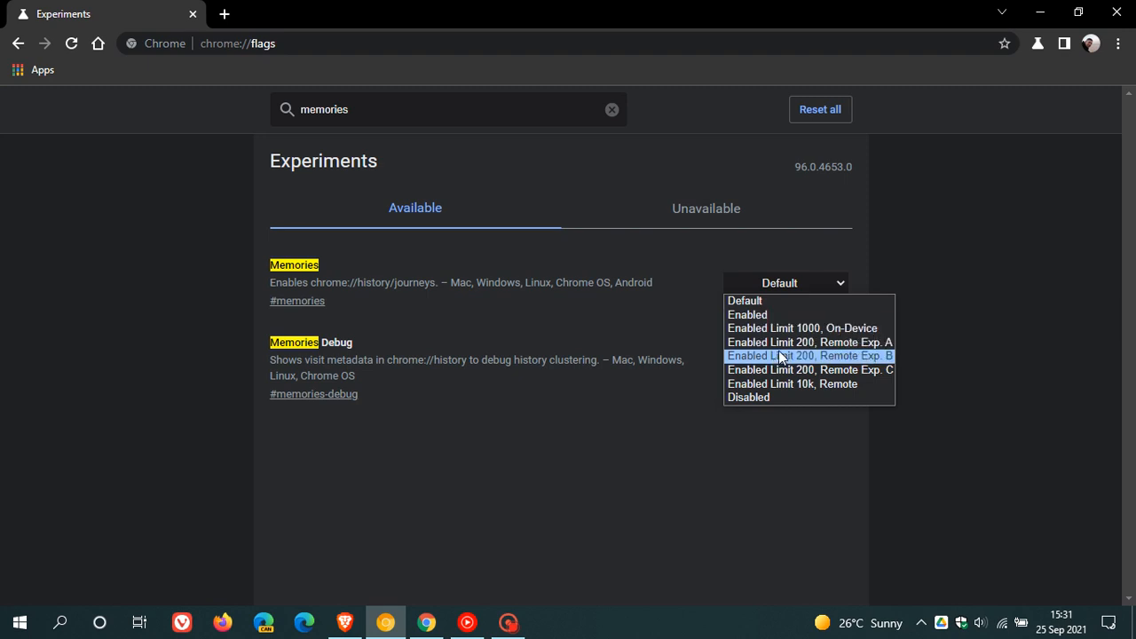
mouse_move(789, 383)
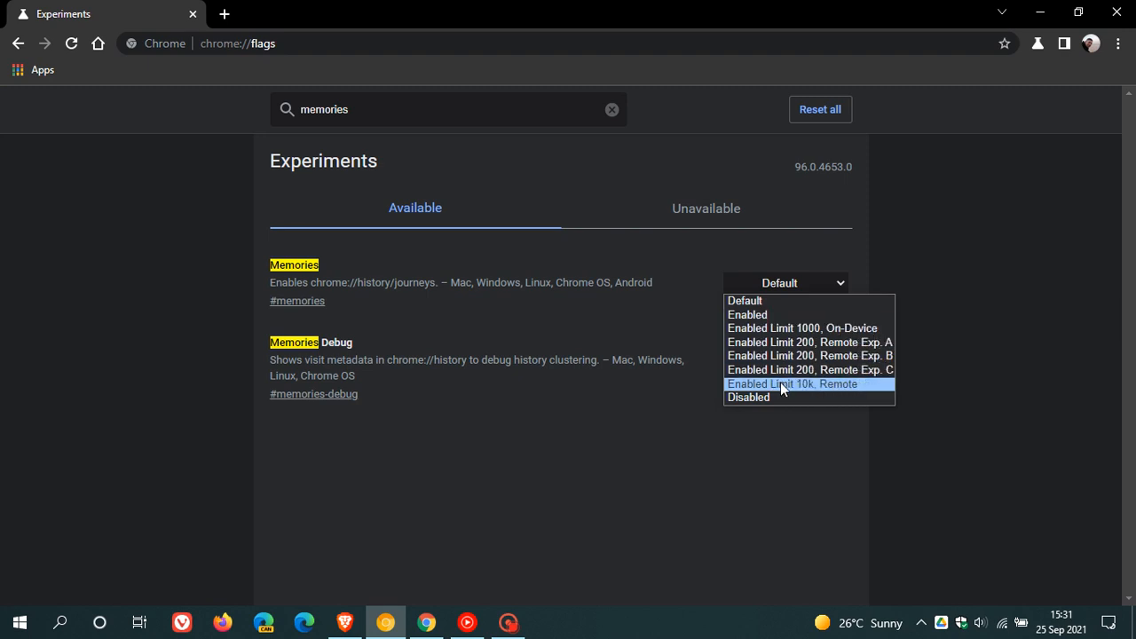
mouse_move(790, 342)
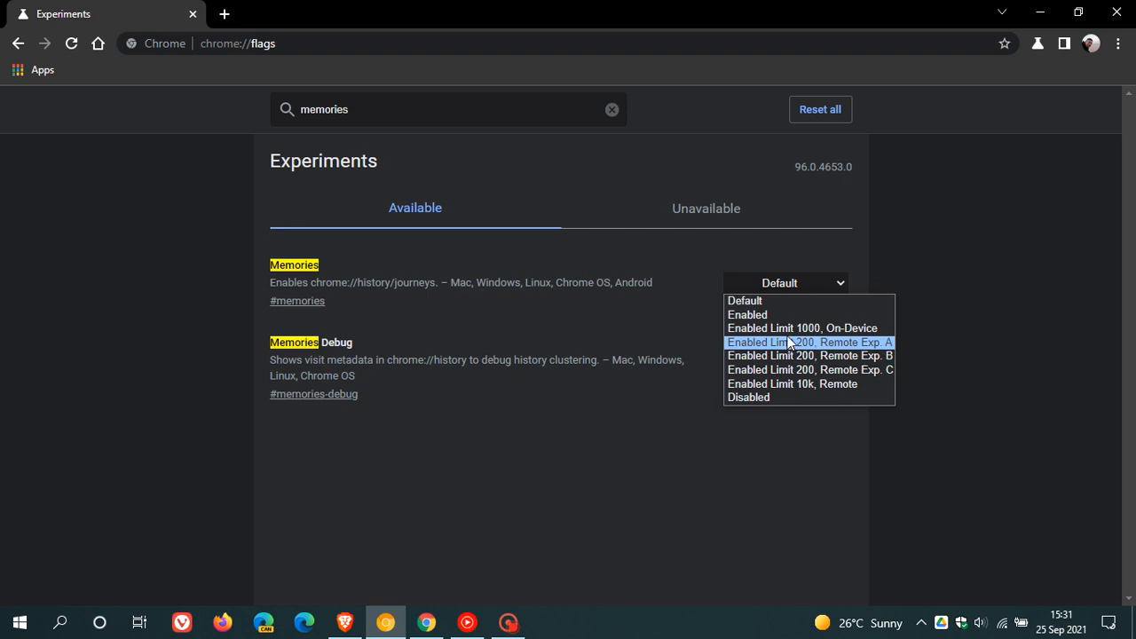
mouse_move(789, 328)
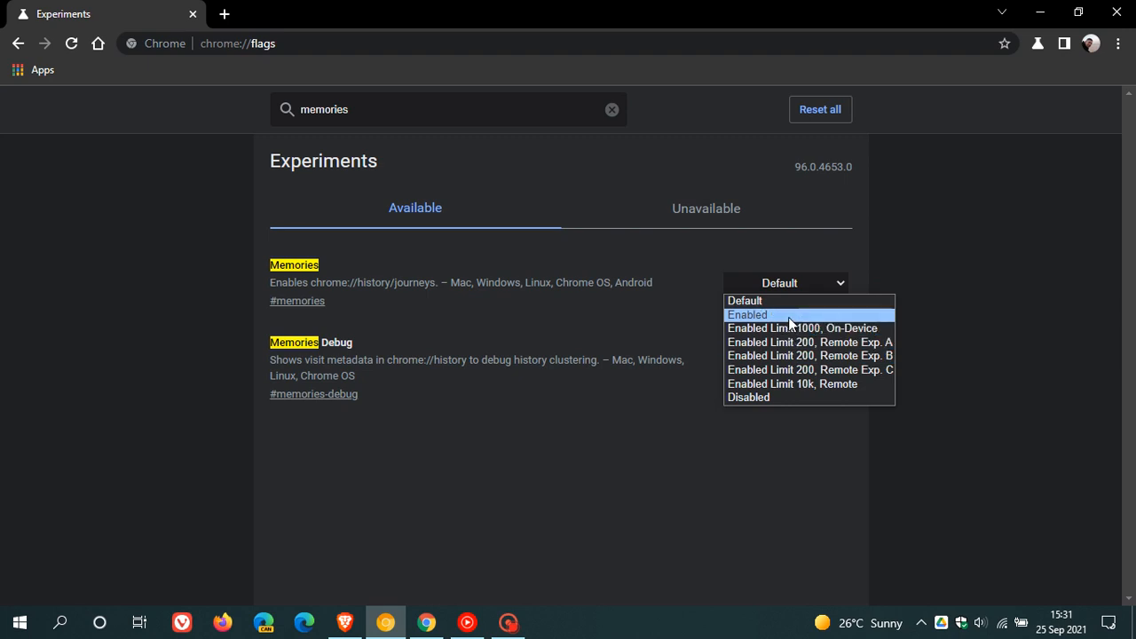
left_click(746, 314)
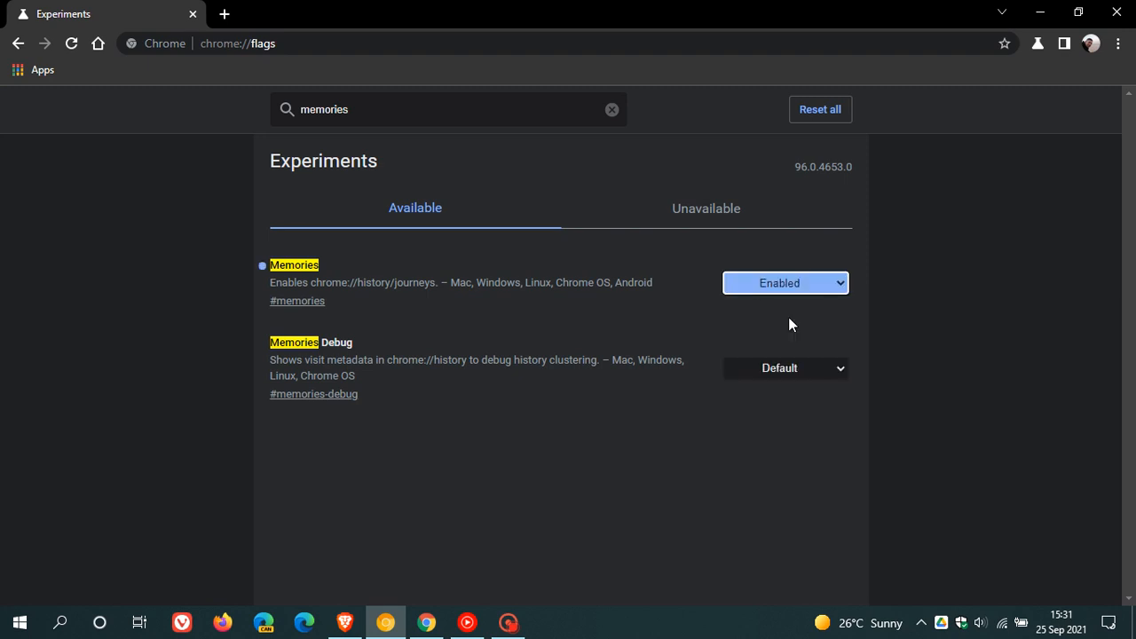
left_click(784, 282)
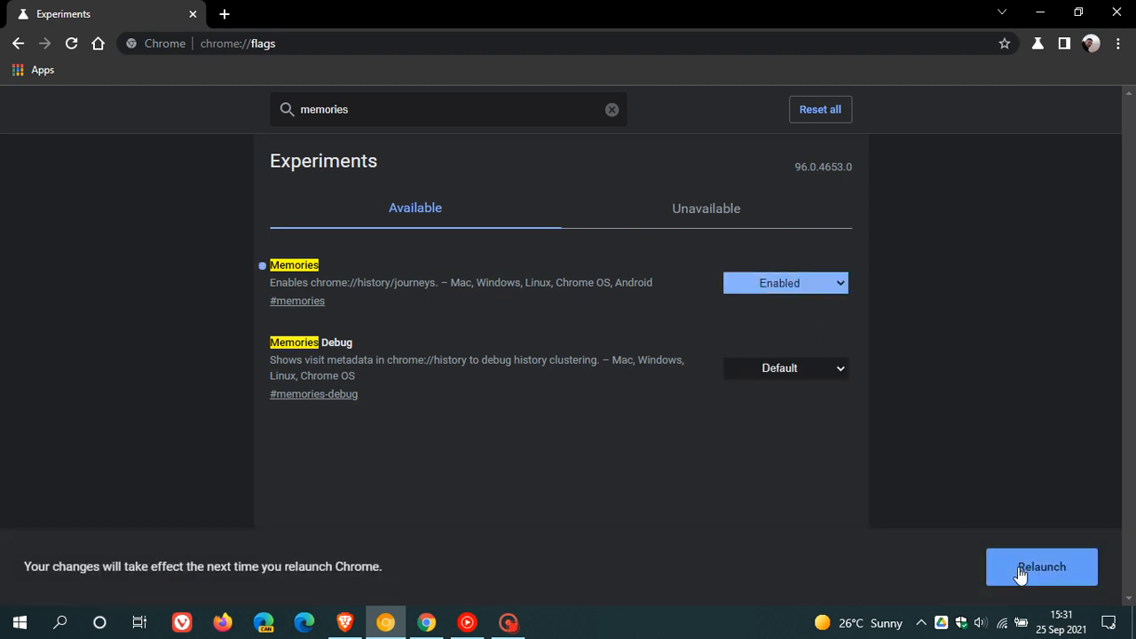
Relaunch Chrome Canary to apply the Memories flag
left_click(1041, 566)
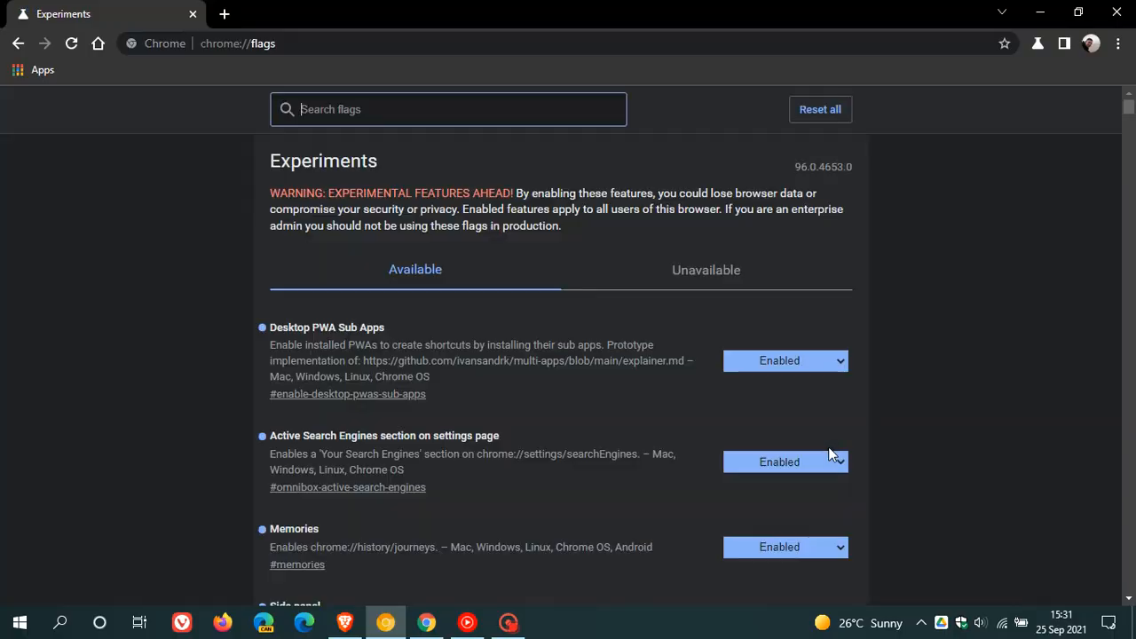
left_click(1117, 43)
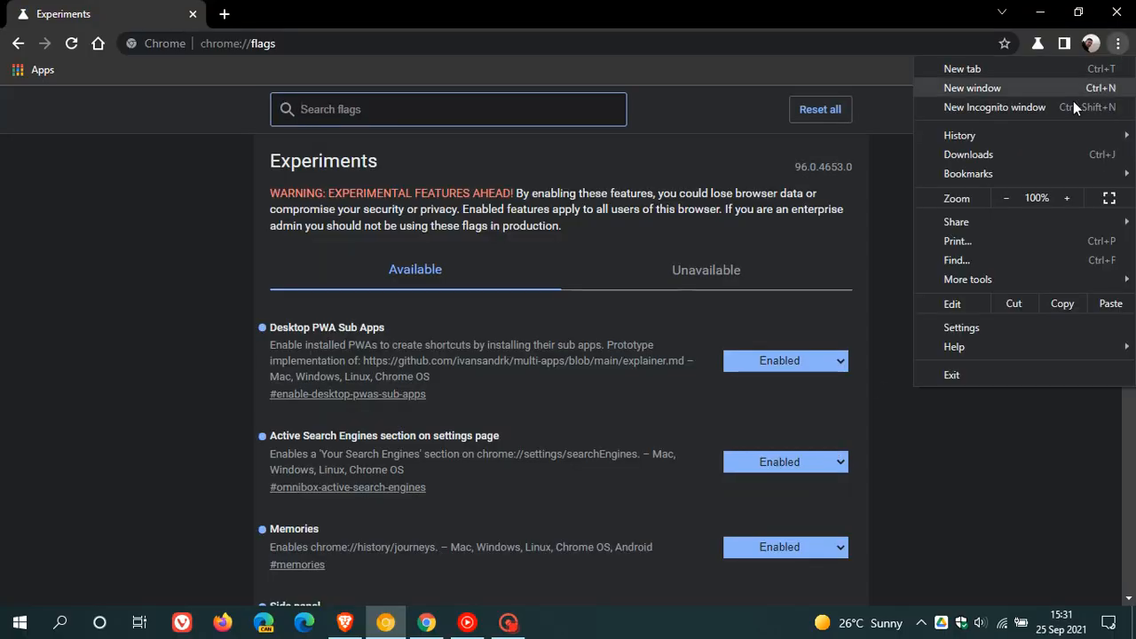
mouse_move(960, 135)
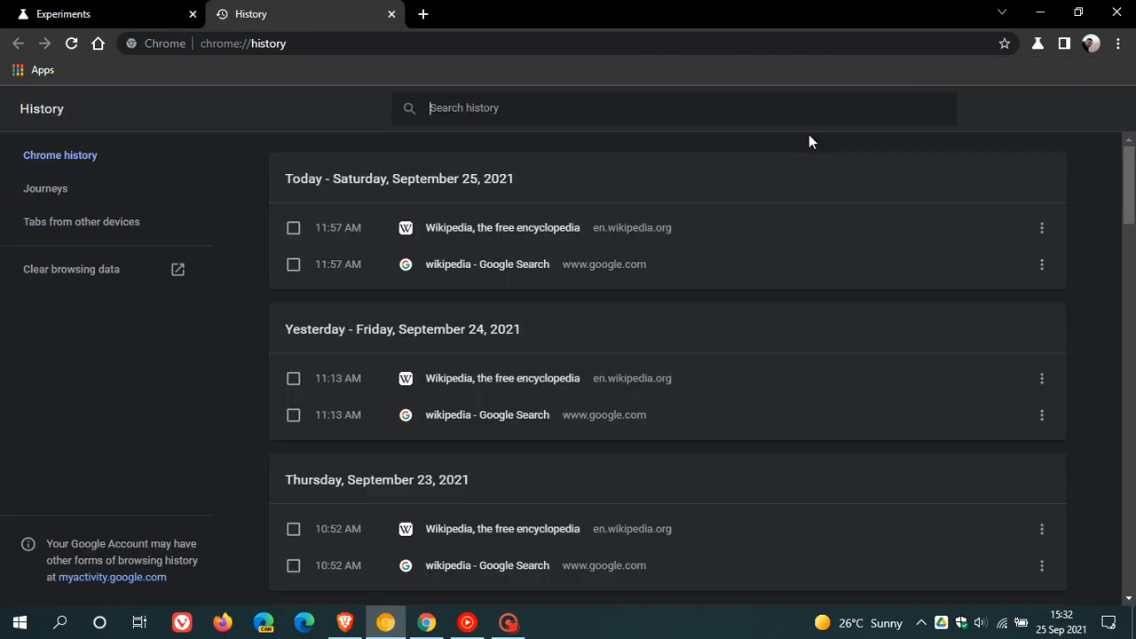
mouse_move(46, 188)
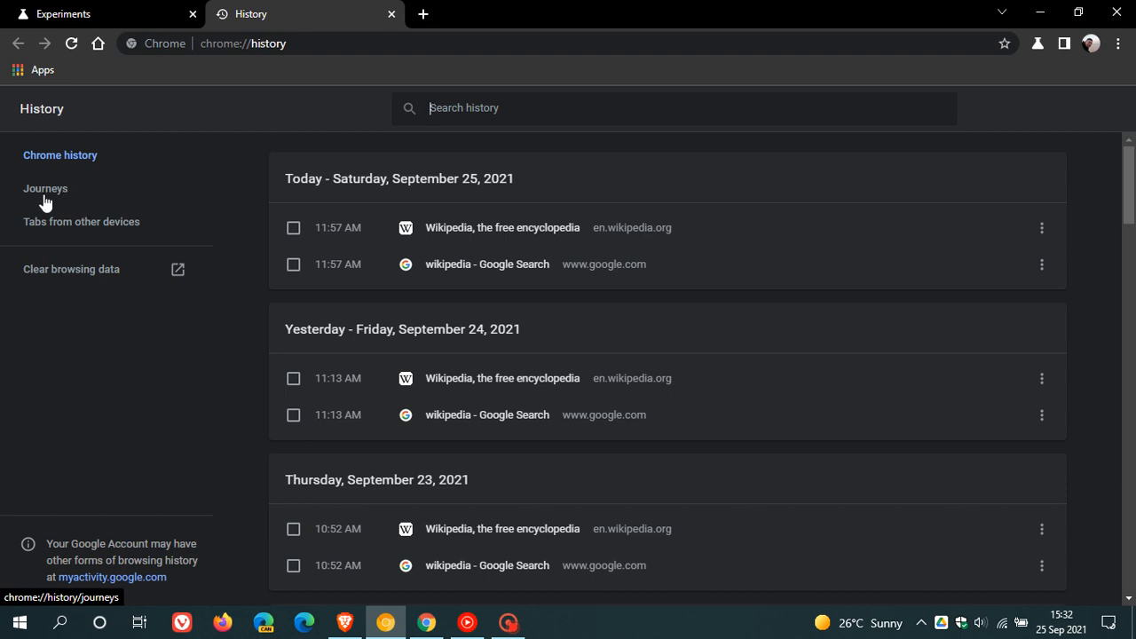
mouse_move(32, 199)
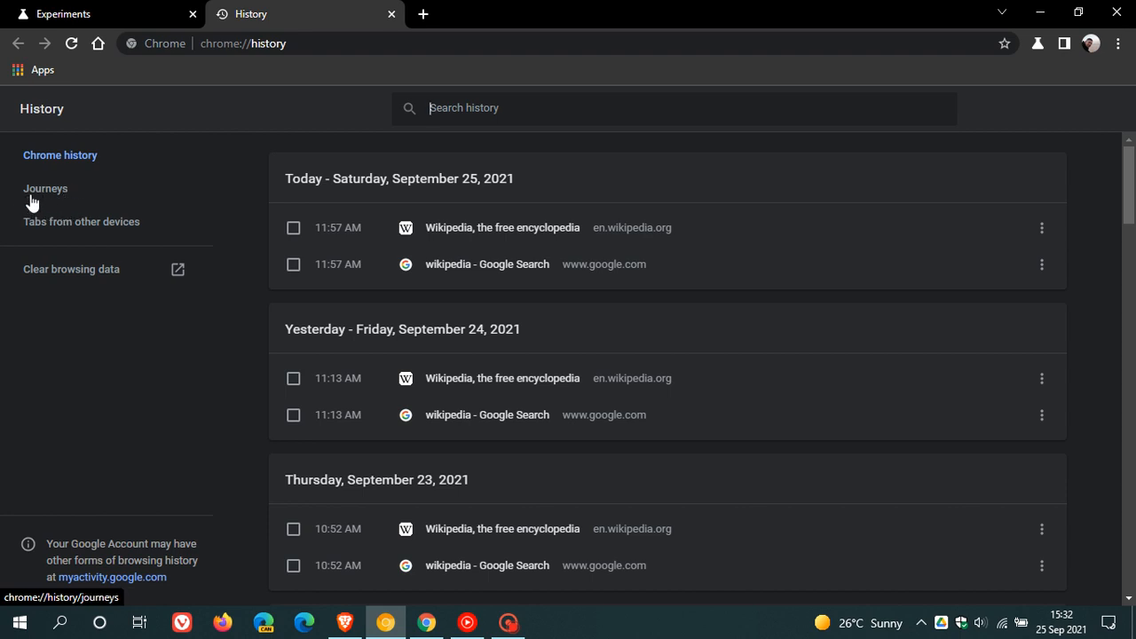
mouse_move(49, 259)
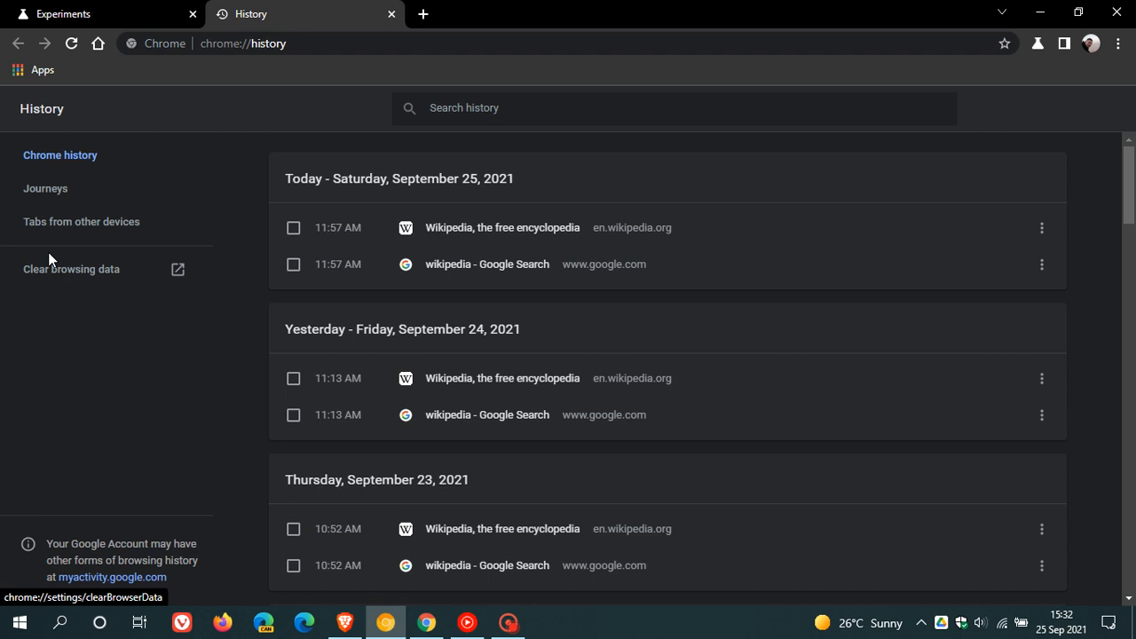
mouse_move(238, 301)
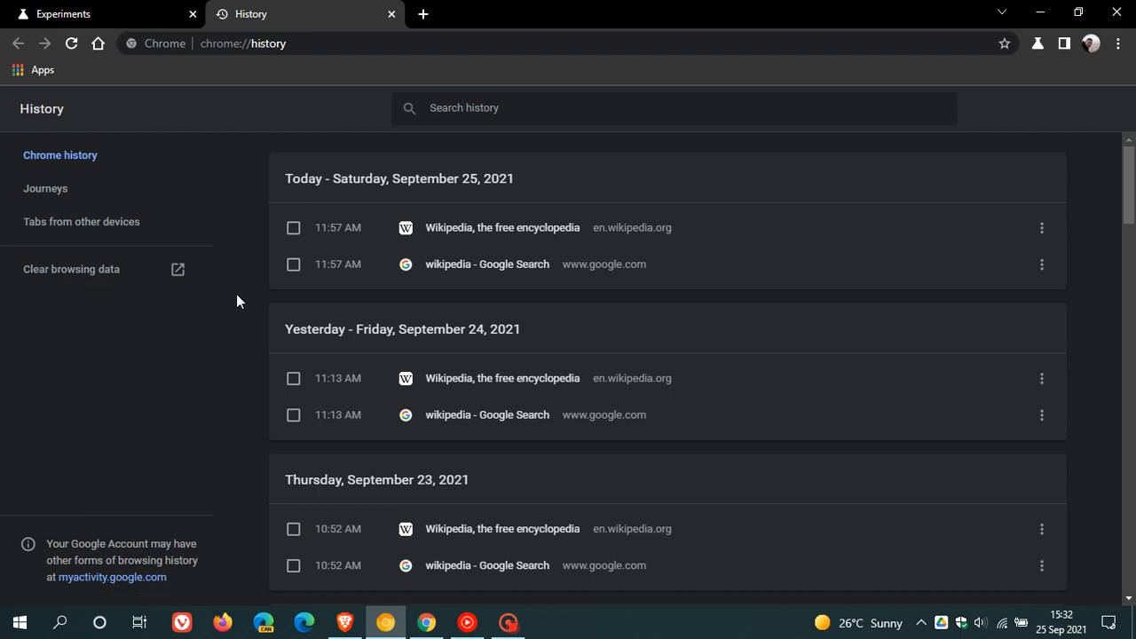
mouse_move(394, 332)
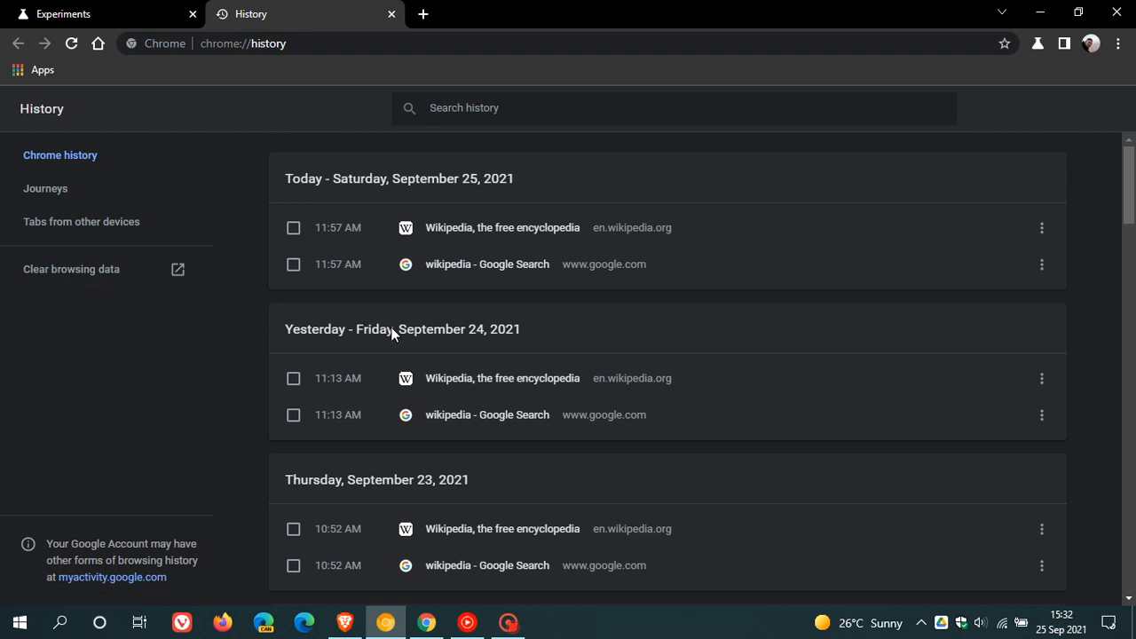
mouse_move(686, 309)
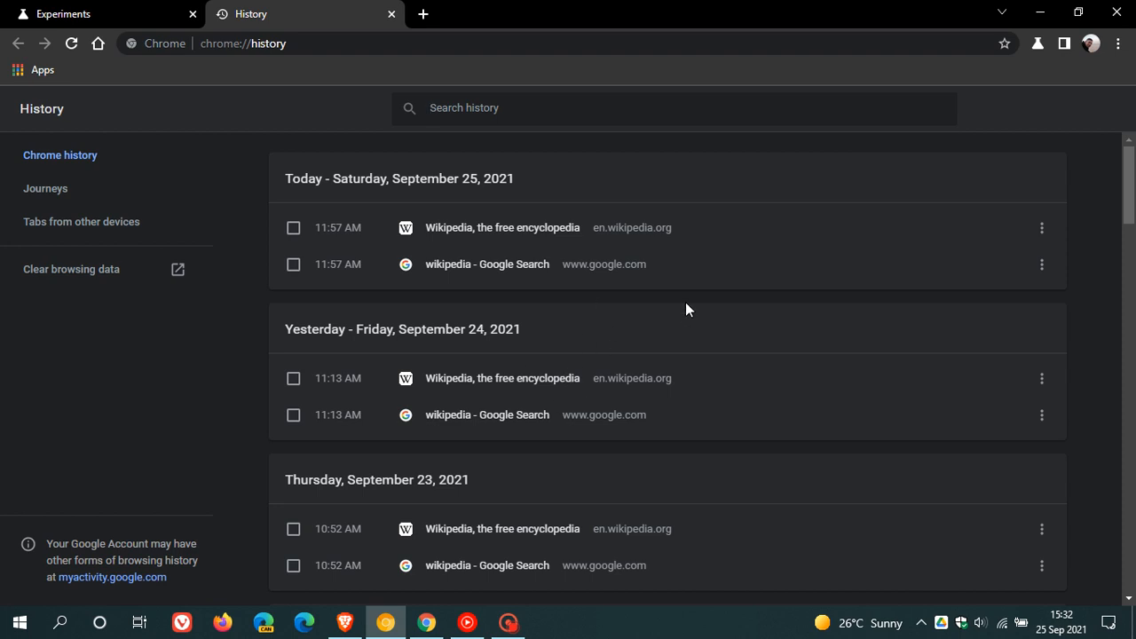
Open History from the Chrome Canary menu in a second tab
left_click(431, 107)
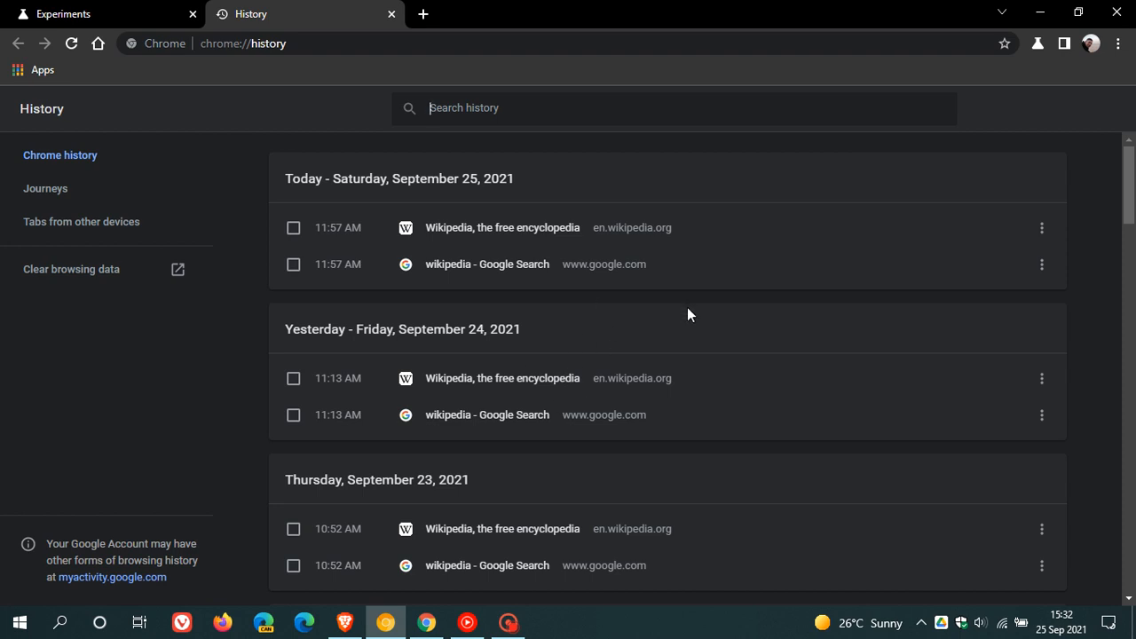
mouse_move(602, 348)
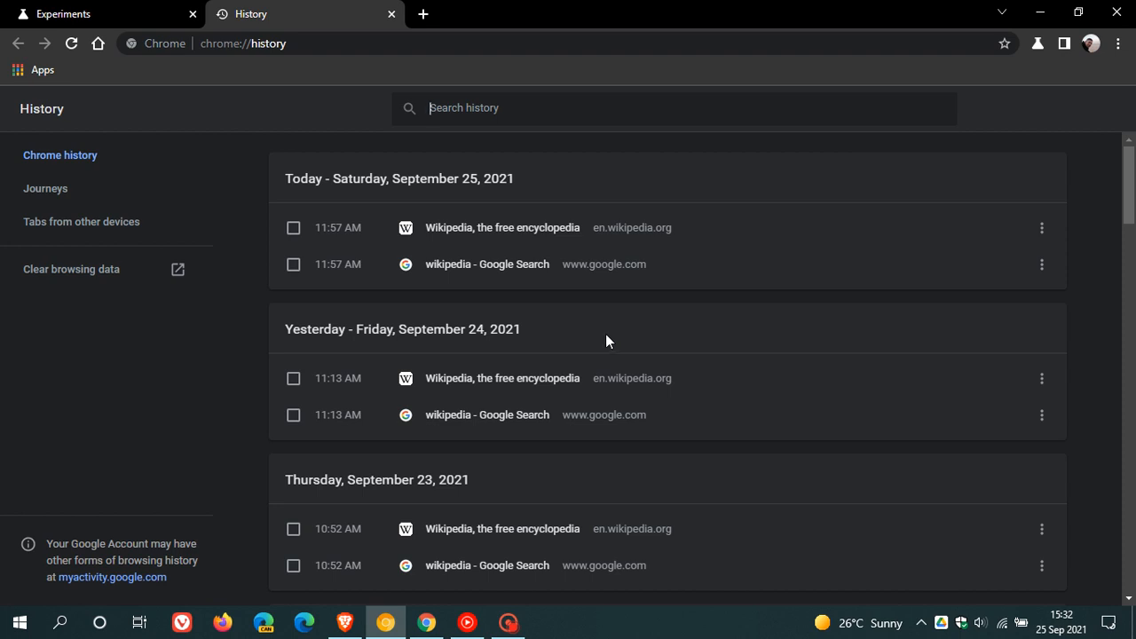
mouse_move(62, 193)
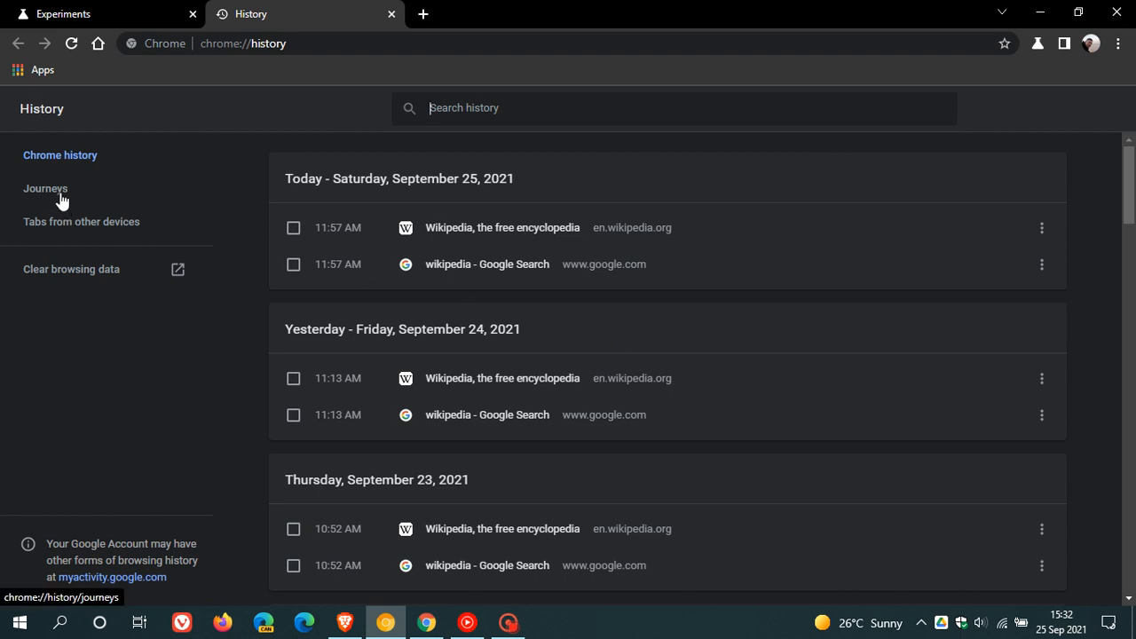
Select Journeys in the History sidebar to see grouped Wikipedia visits
left_click(45, 188)
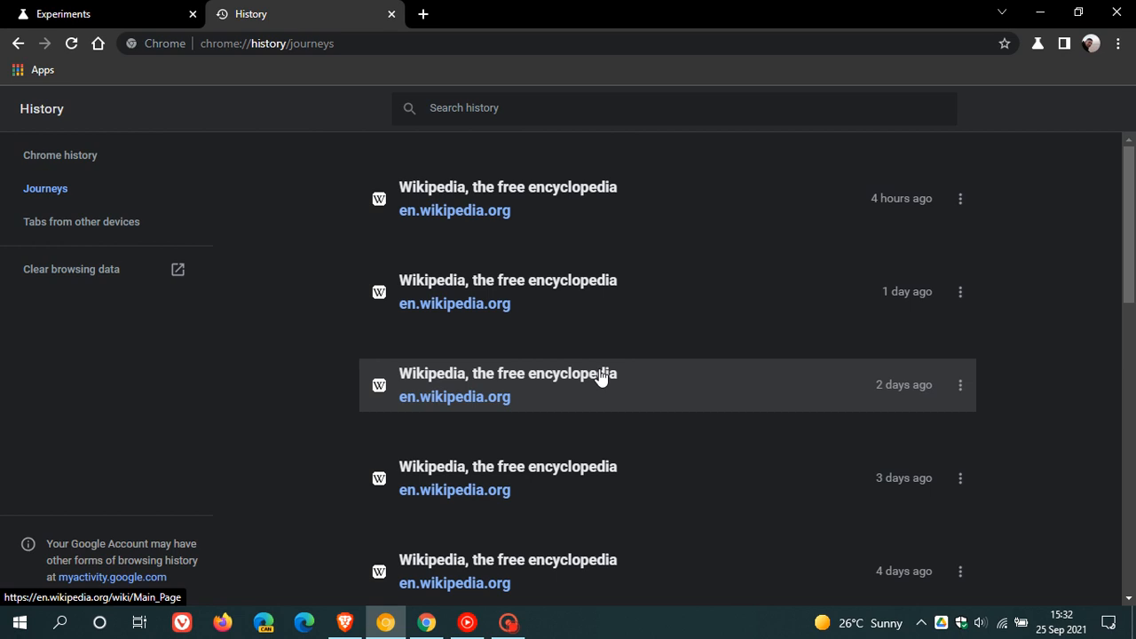
mouse_move(616, 371)
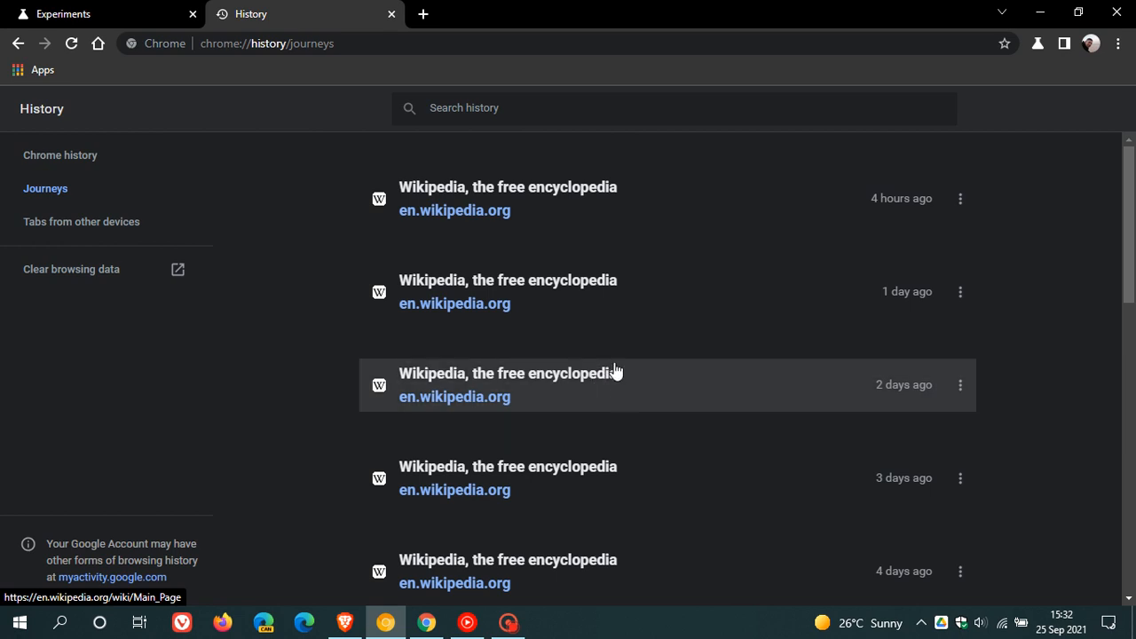
mouse_move(577, 325)
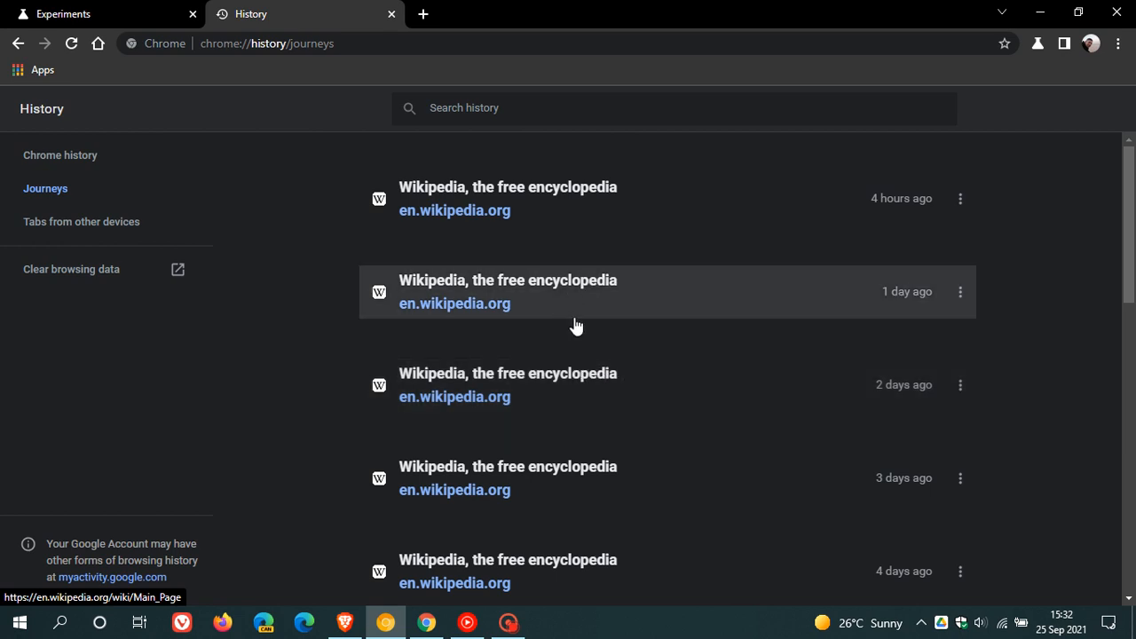
mouse_move(599, 359)
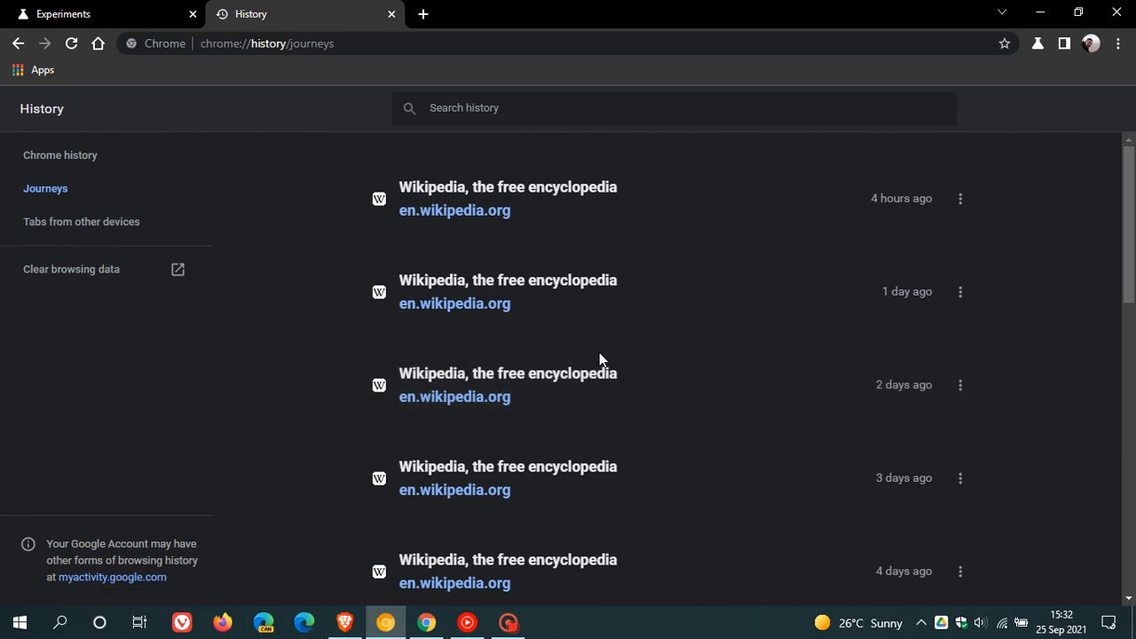
mouse_move(648, 329)
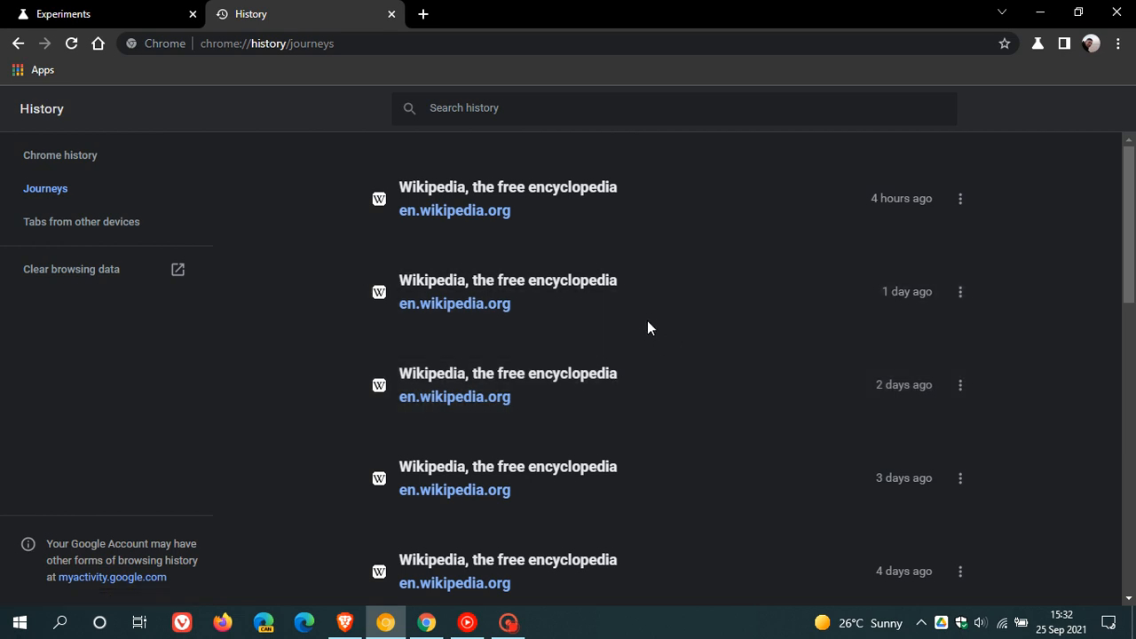
mouse_move(635, 338)
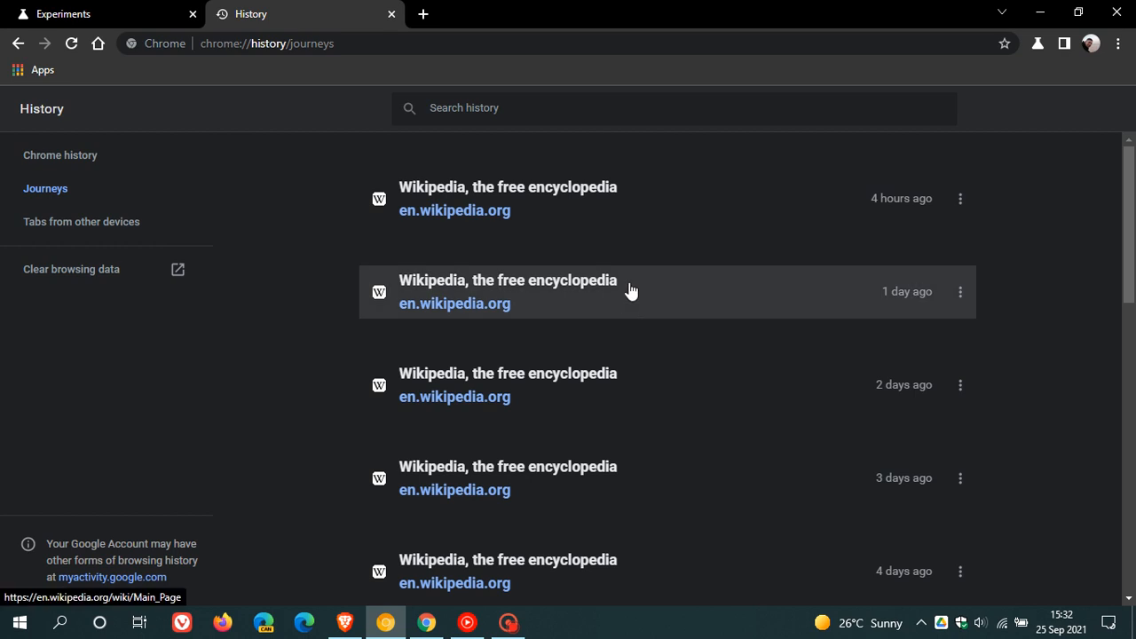
Scroll down Journeys to older clusters like Google Lens and abc Google searches
scroll("down", 3)
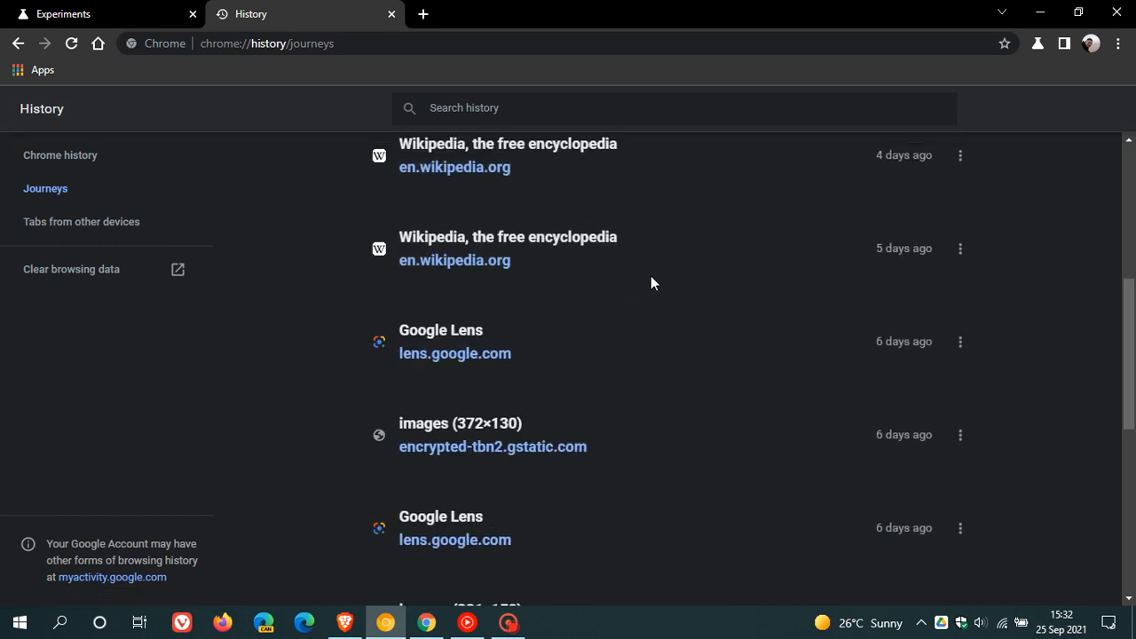
mouse_move(856, 365)
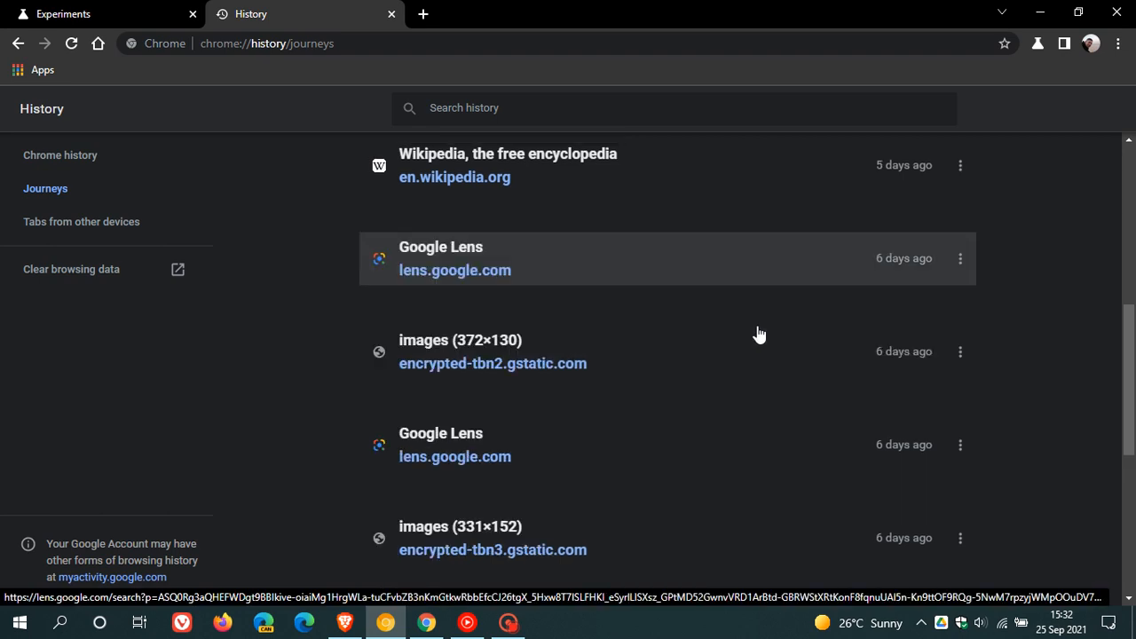
scroll("down", 3)
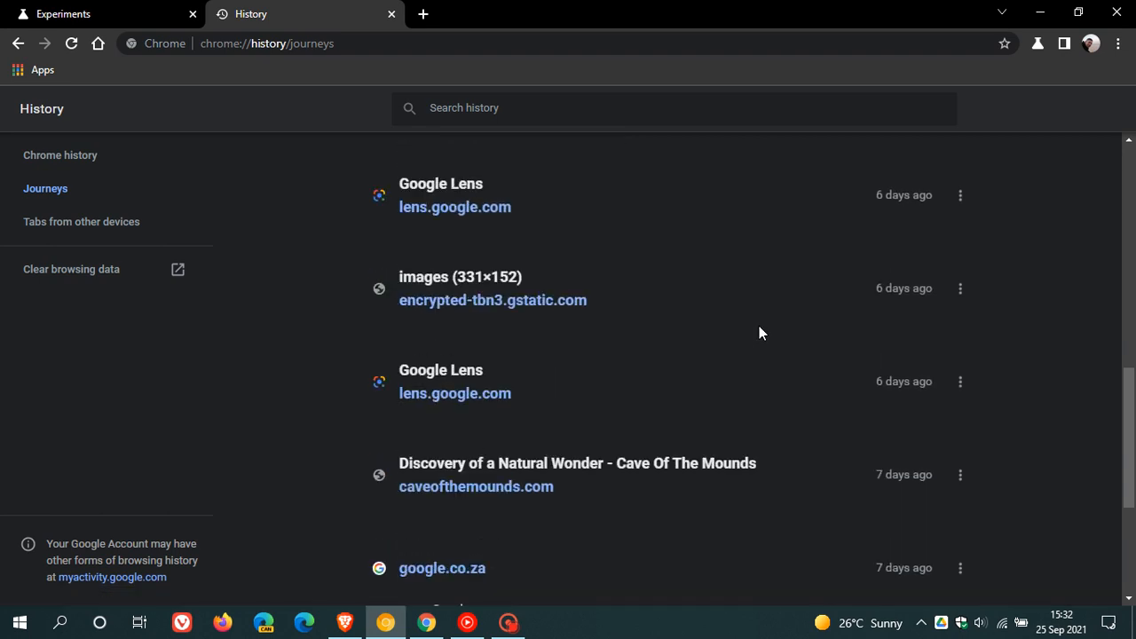
scroll("down", 3)
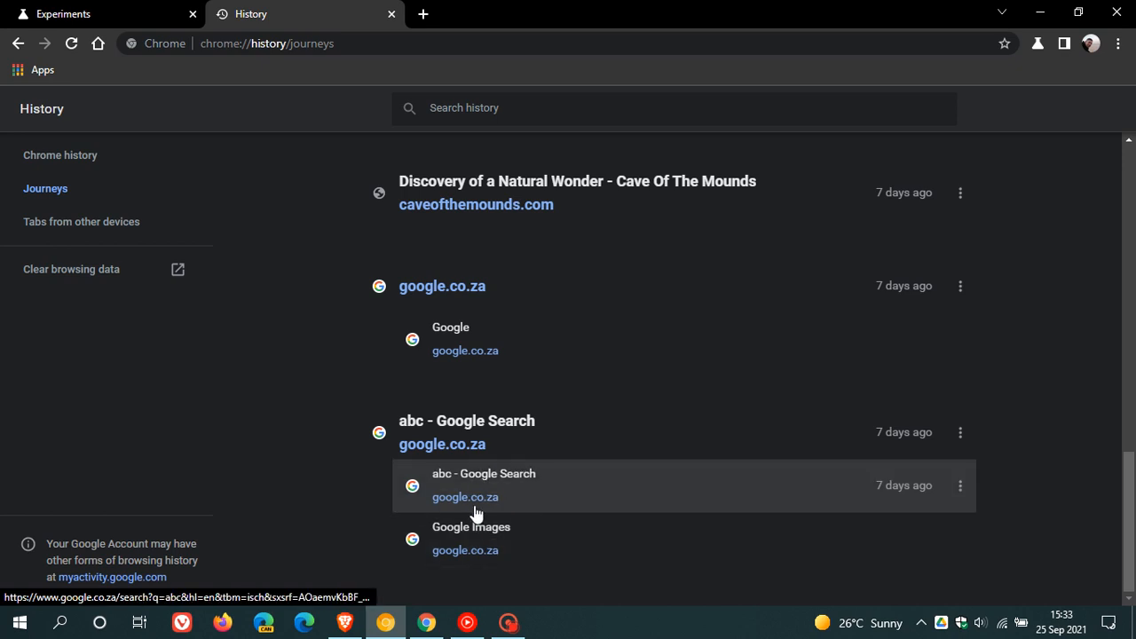
mouse_move(510, 443)
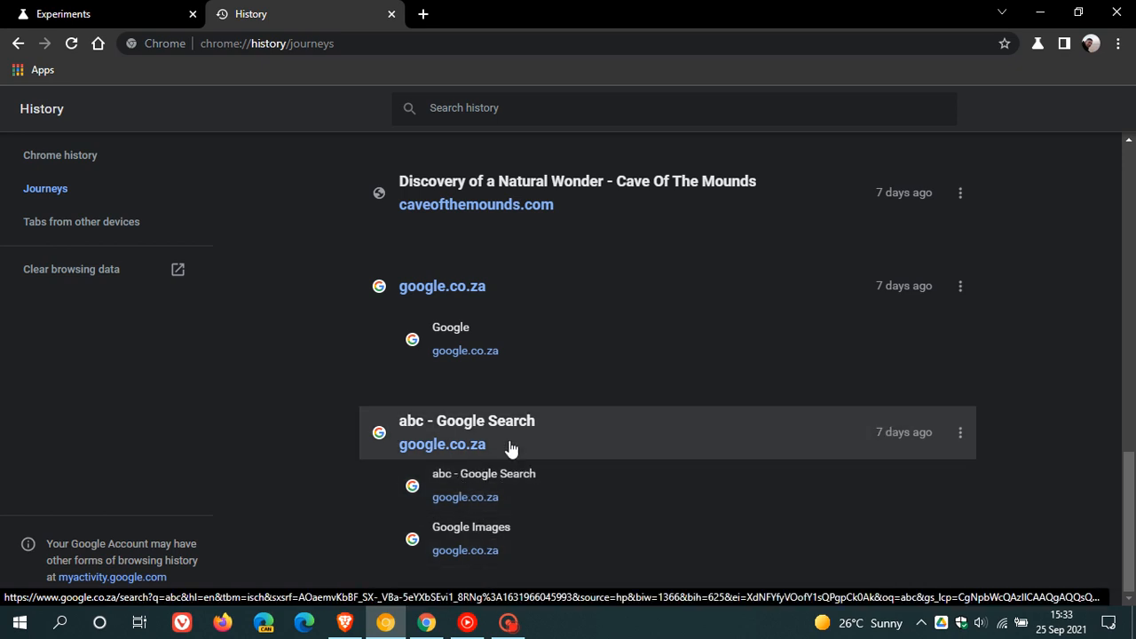
mouse_move(495, 456)
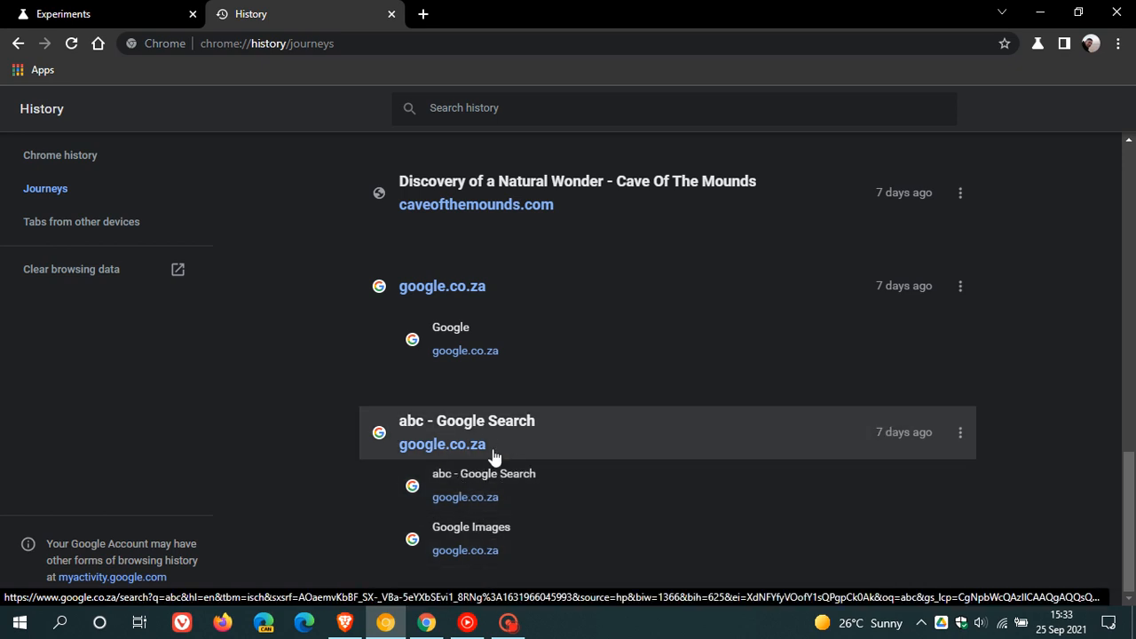
mouse_move(630, 388)
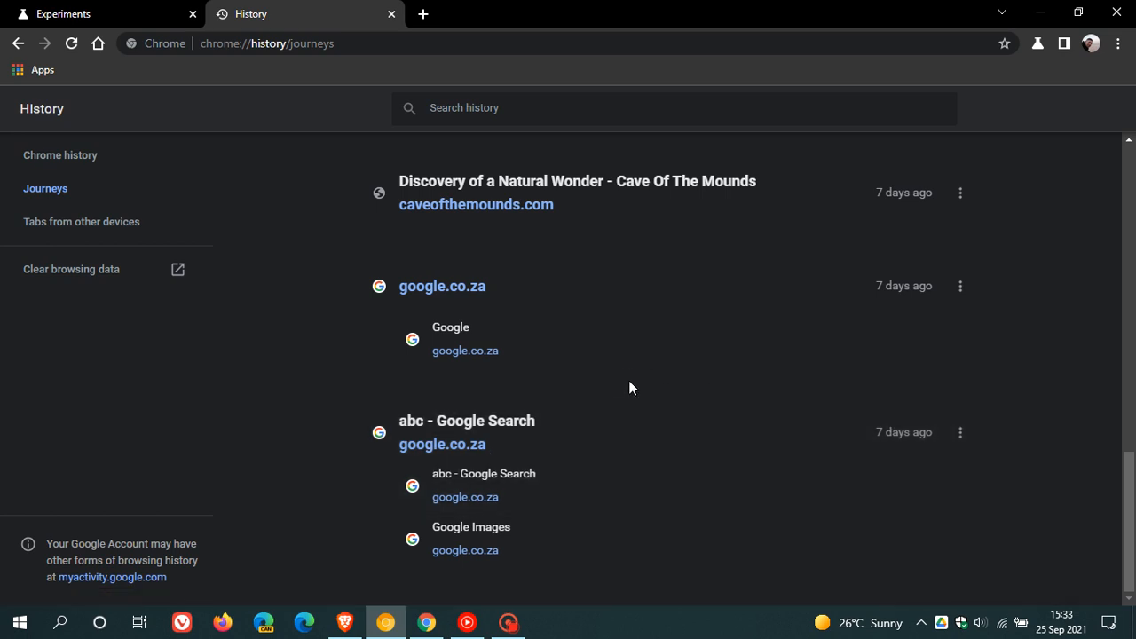
mouse_move(610, 349)
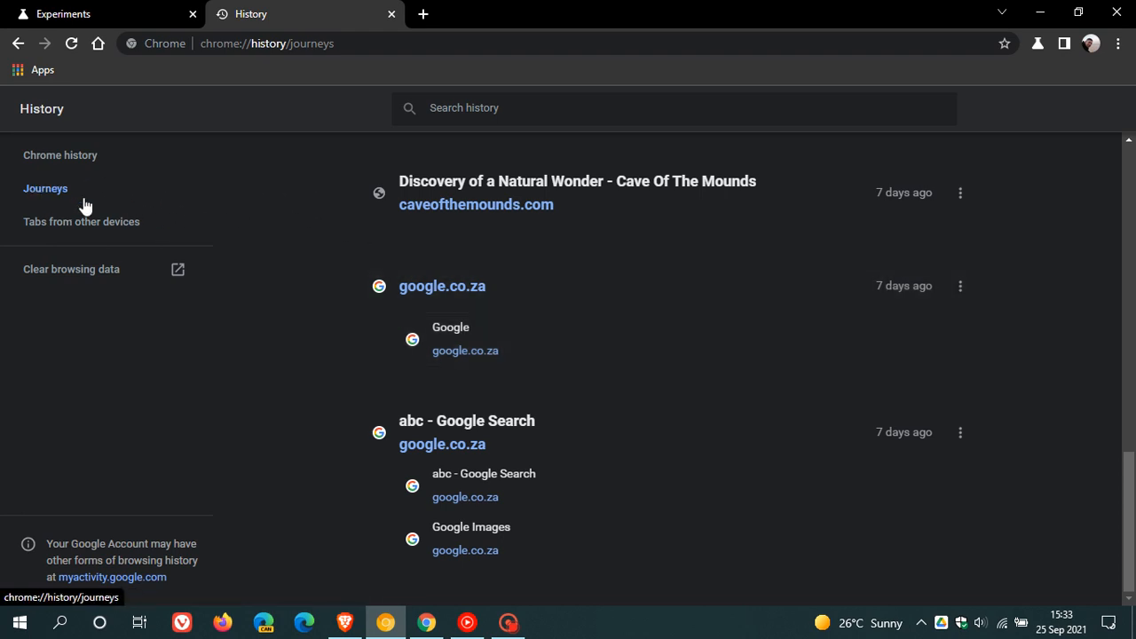
mouse_move(49, 190)
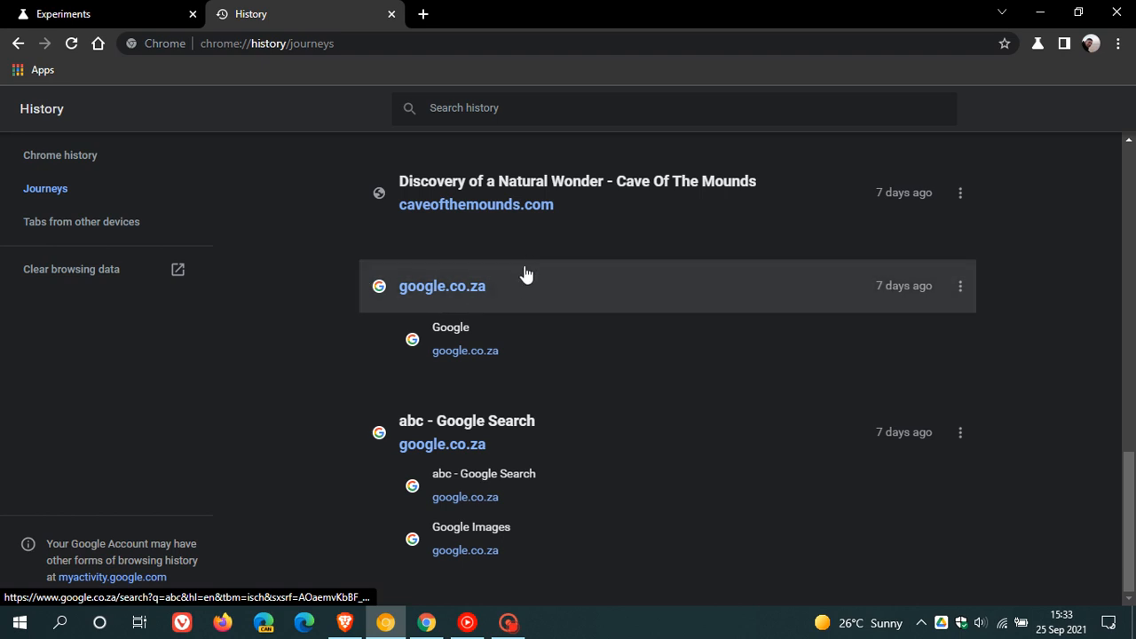
mouse_move(566, 285)
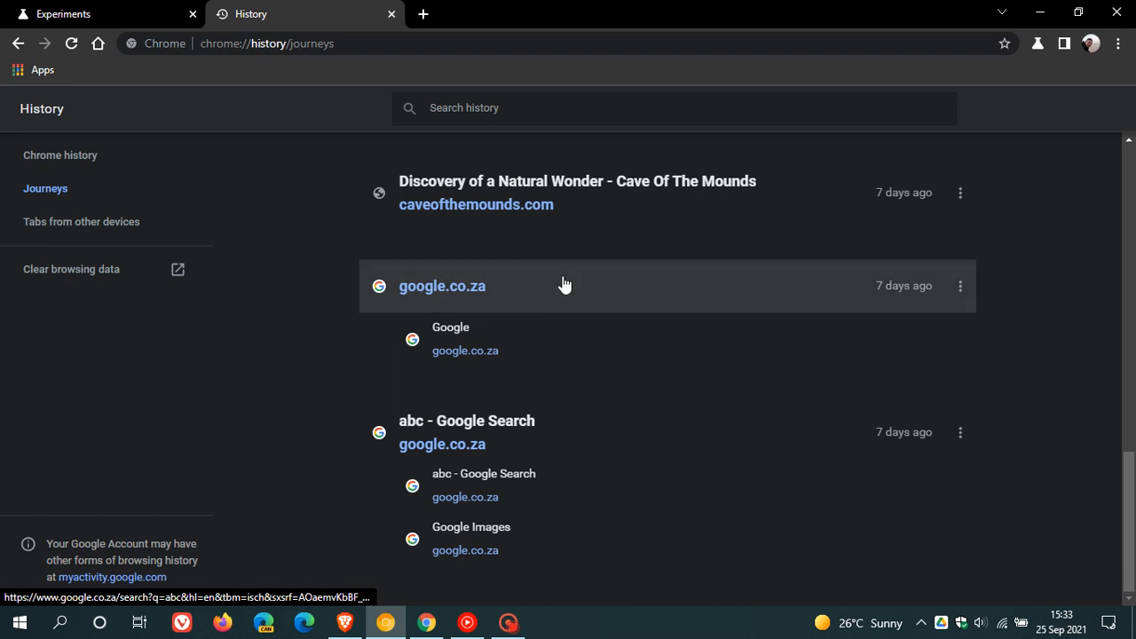
mouse_move(575, 299)
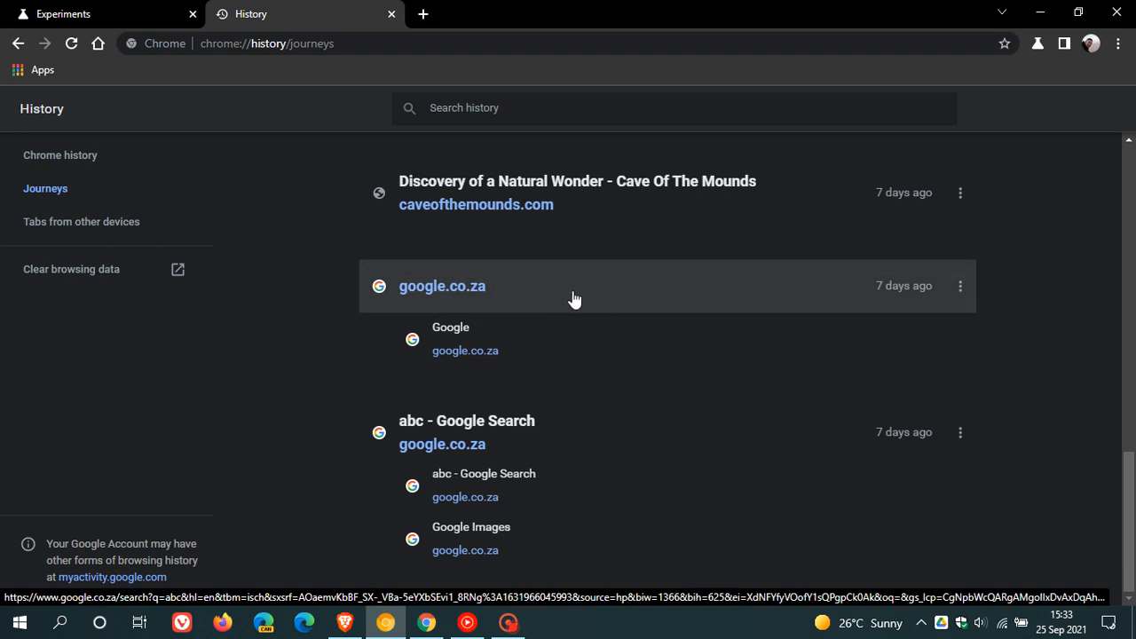
mouse_move(583, 298)
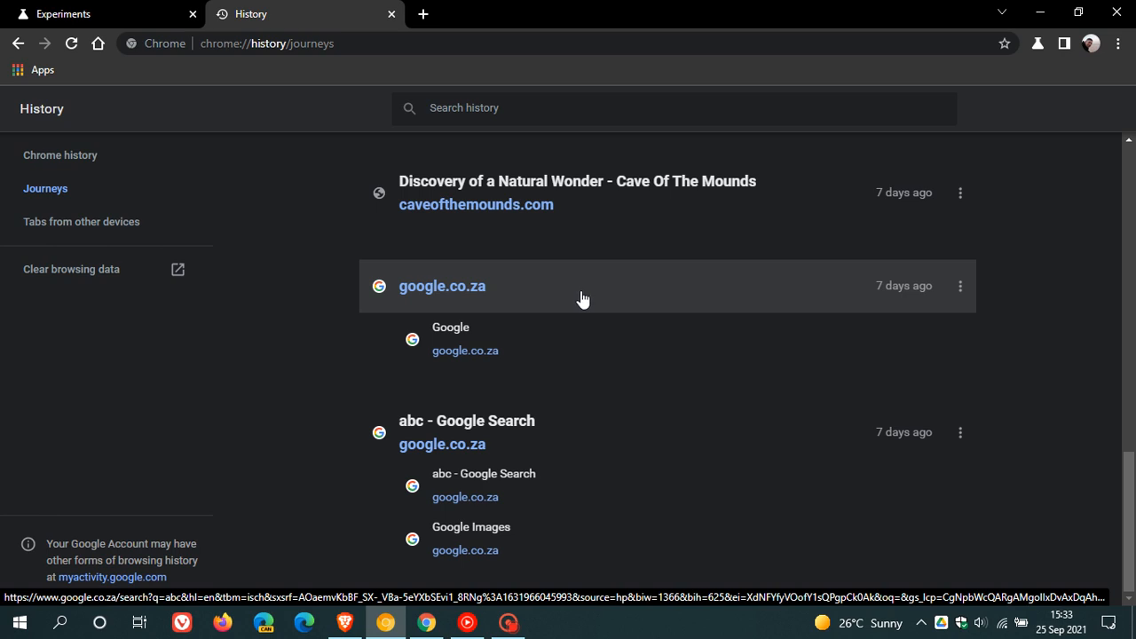
mouse_move(569, 300)
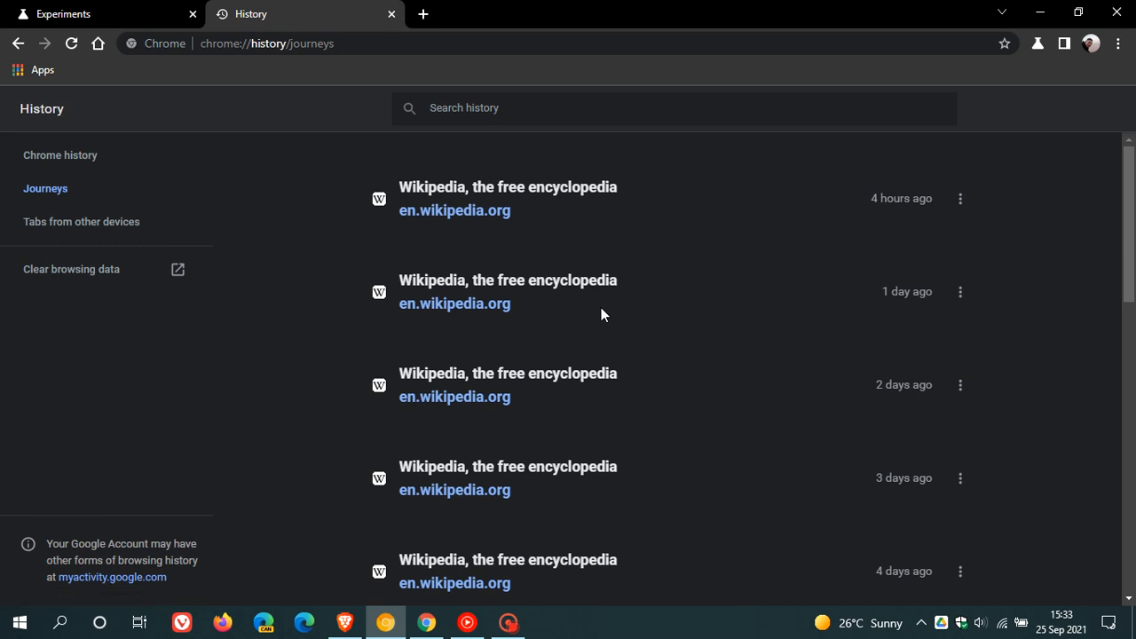
mouse_move(630, 297)
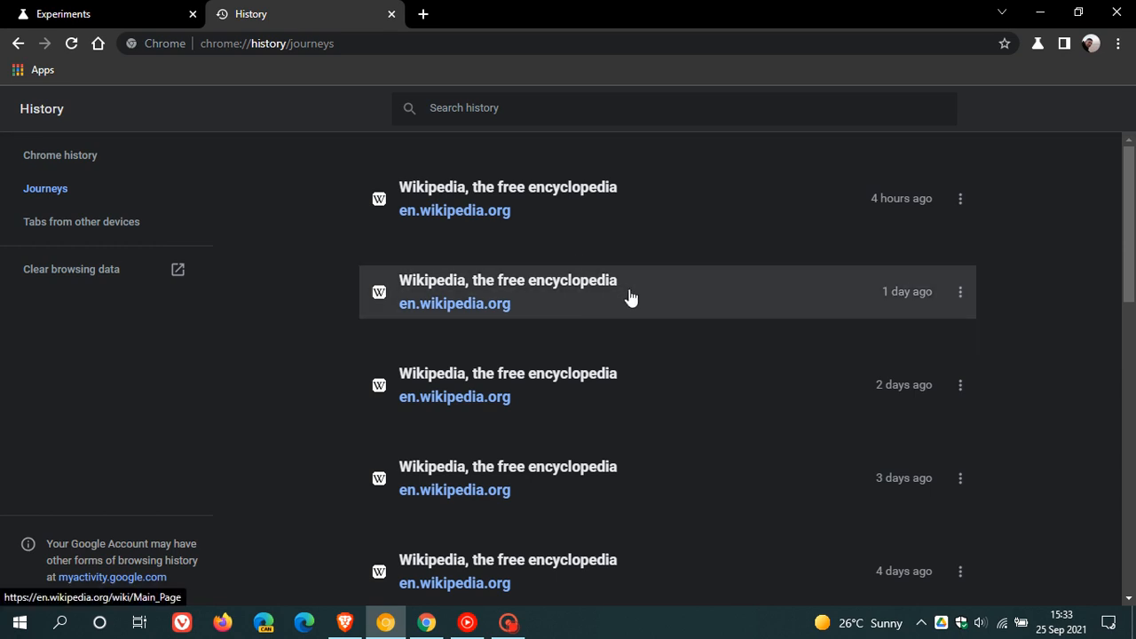
mouse_move(688, 296)
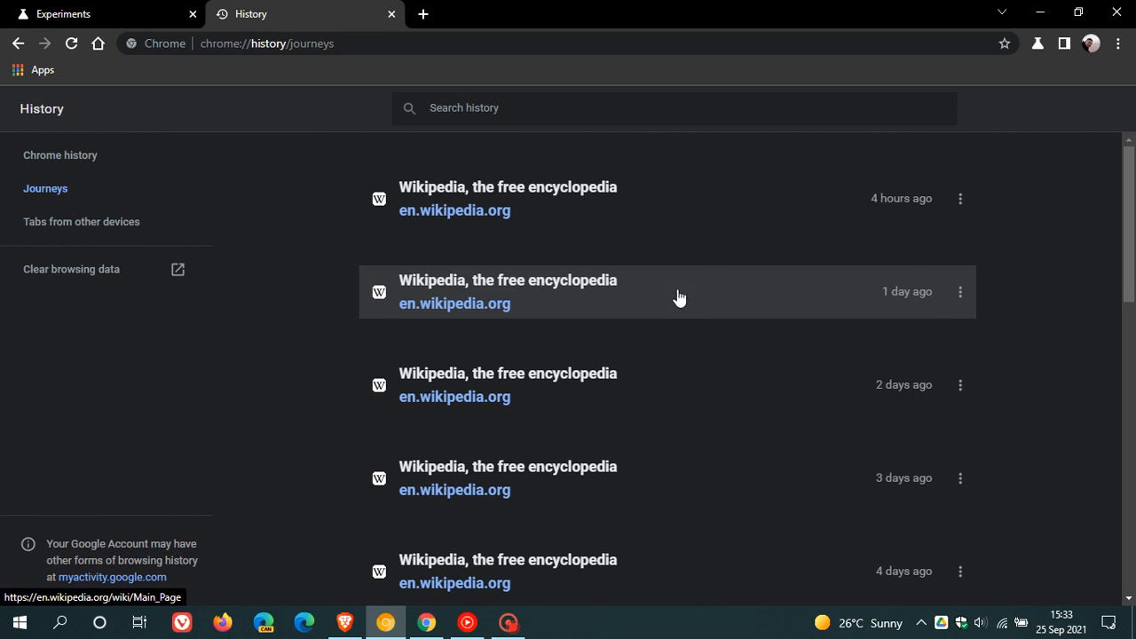
mouse_move(664, 297)
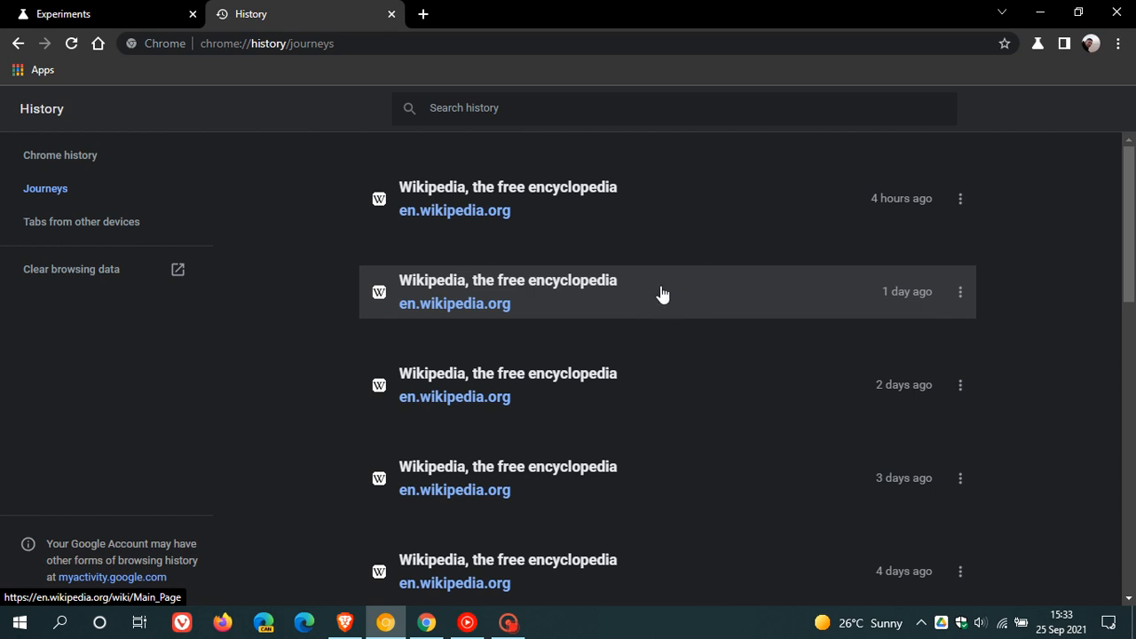
mouse_move(655, 296)
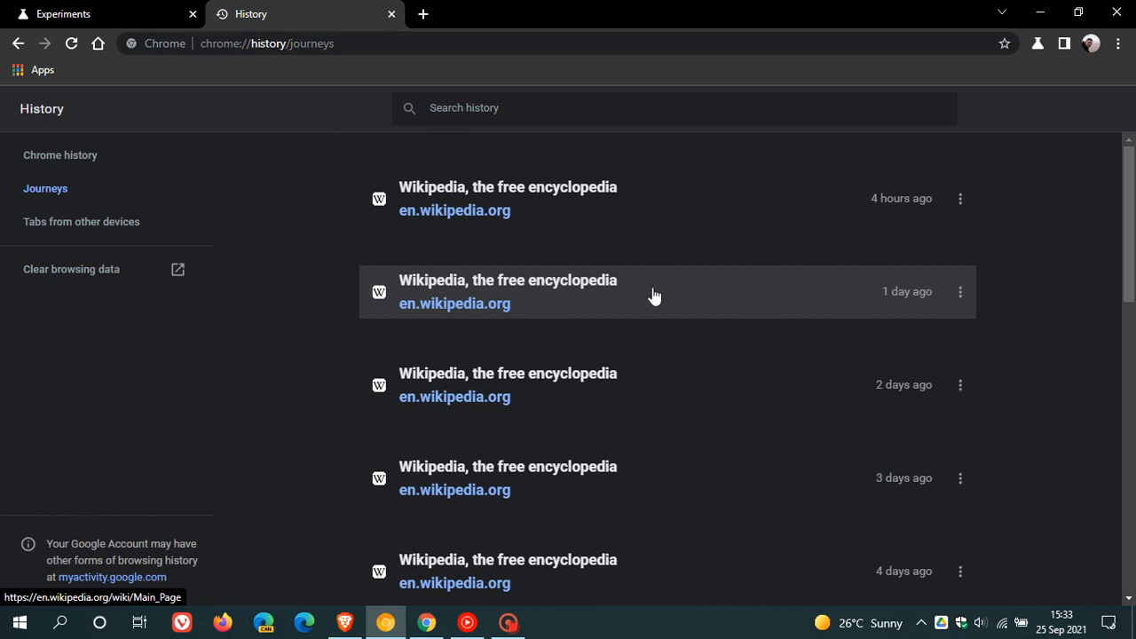
mouse_move(596, 267)
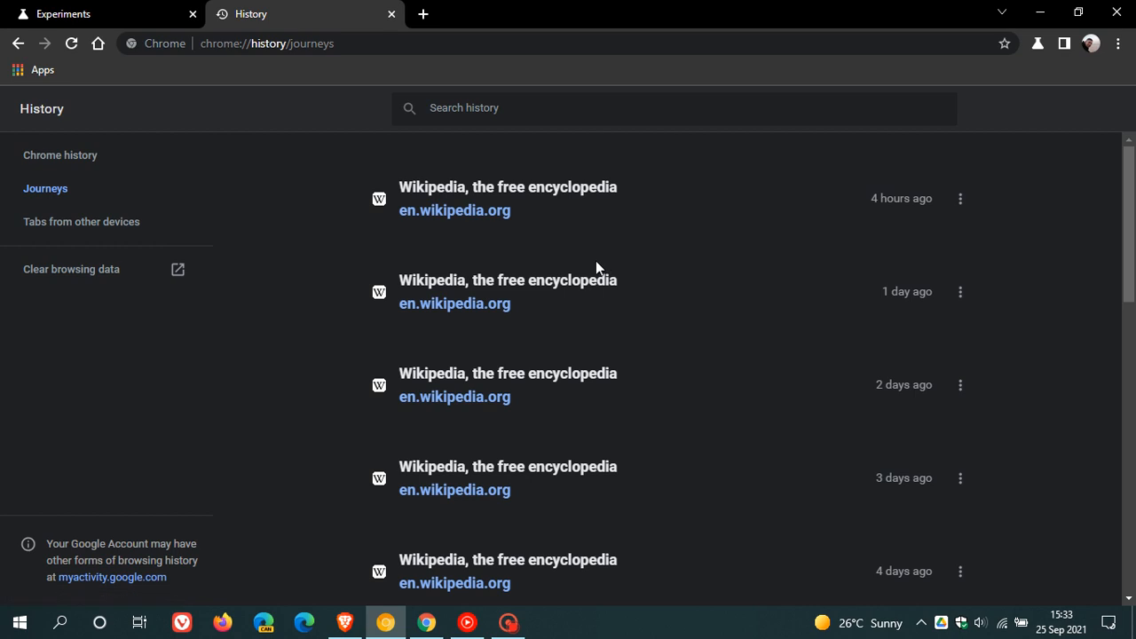
mouse_move(601, 272)
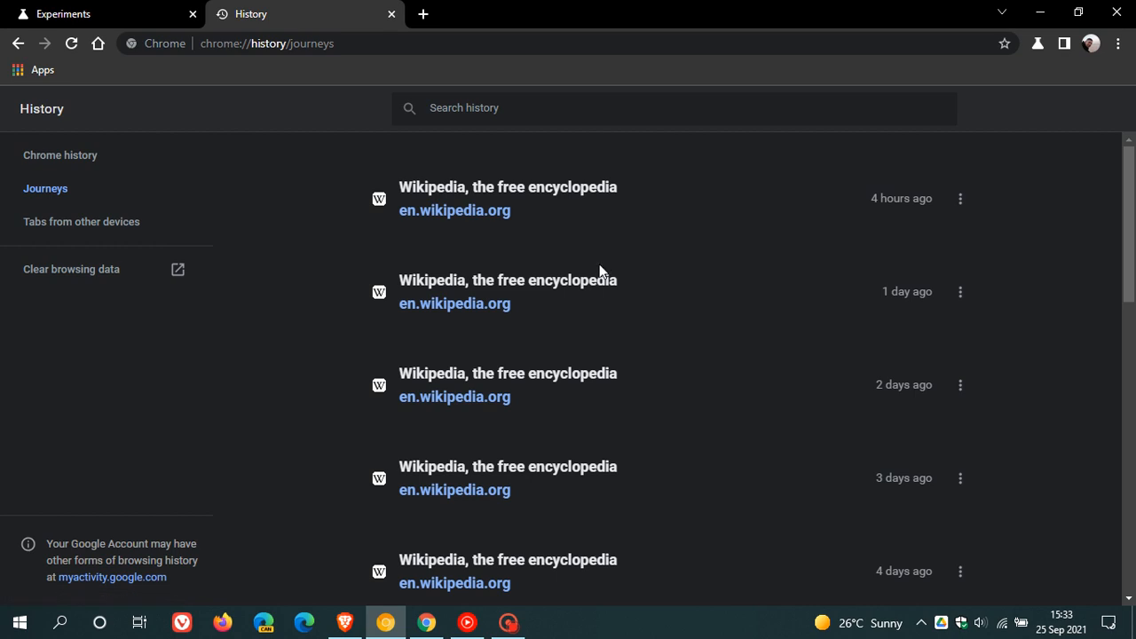
mouse_move(45, 188)
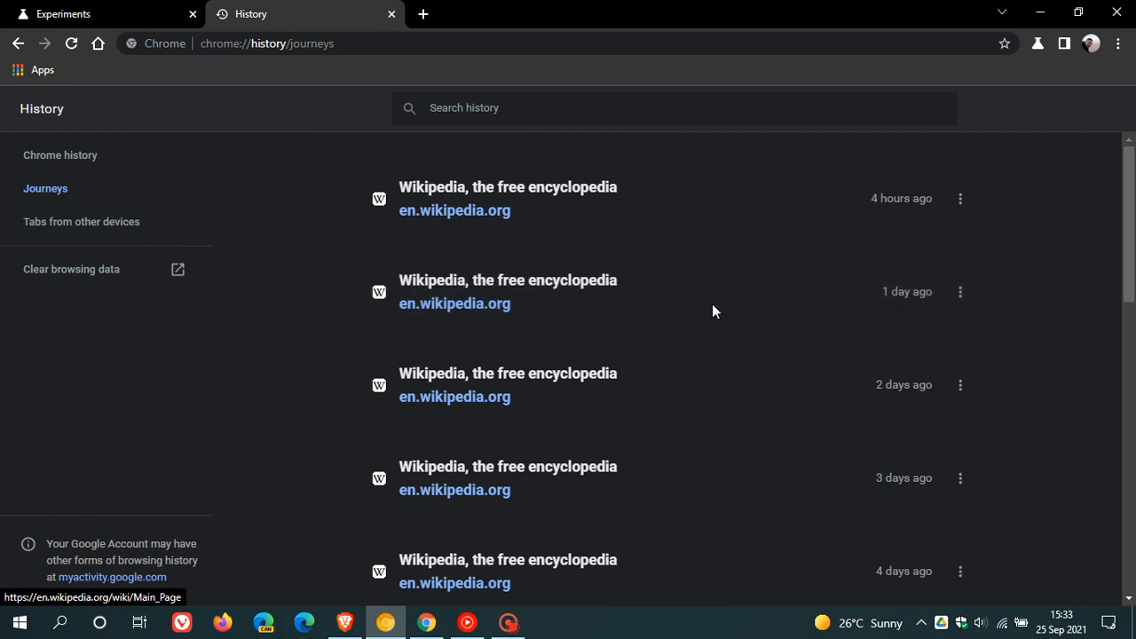
mouse_move(686, 390)
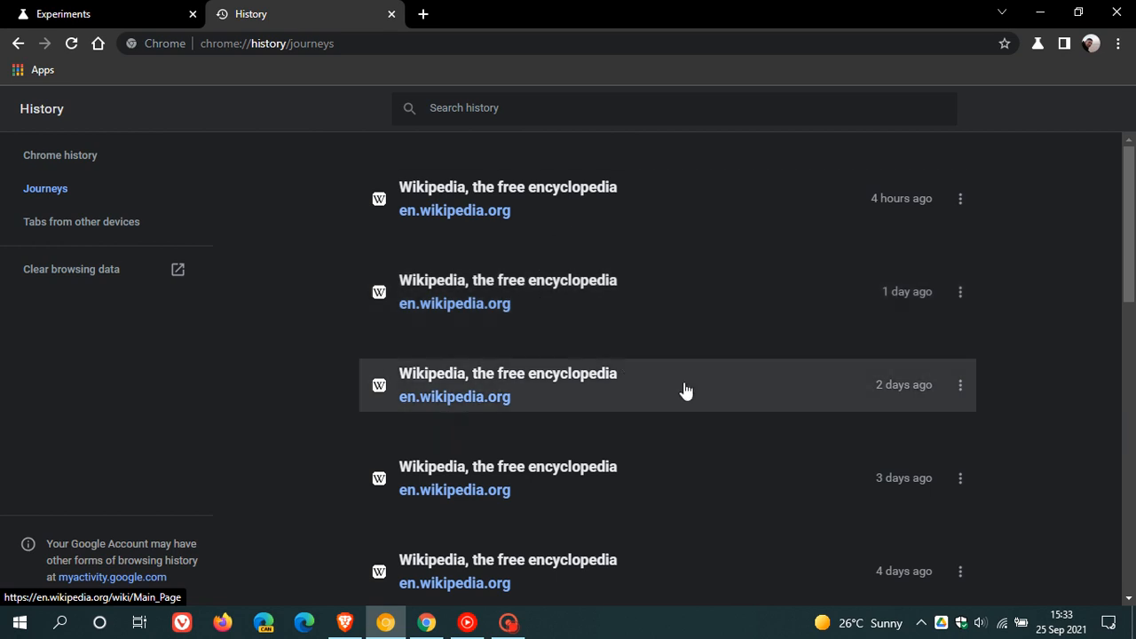
mouse_move(687, 392)
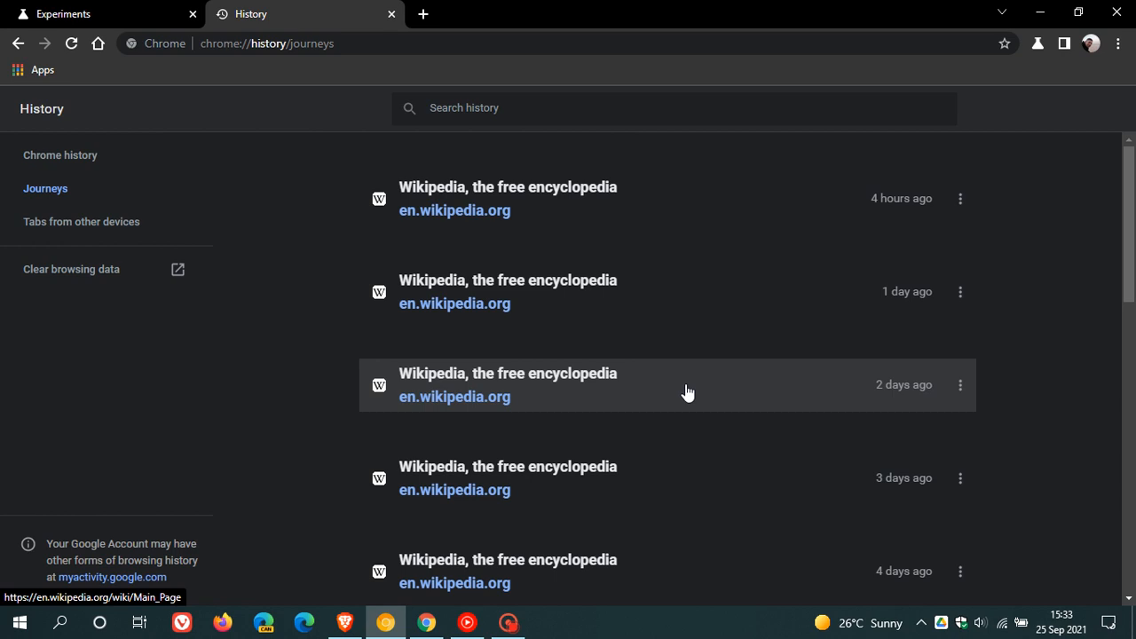
Return to the Experiments tab where Memories is still enabled
left_click(62, 13)
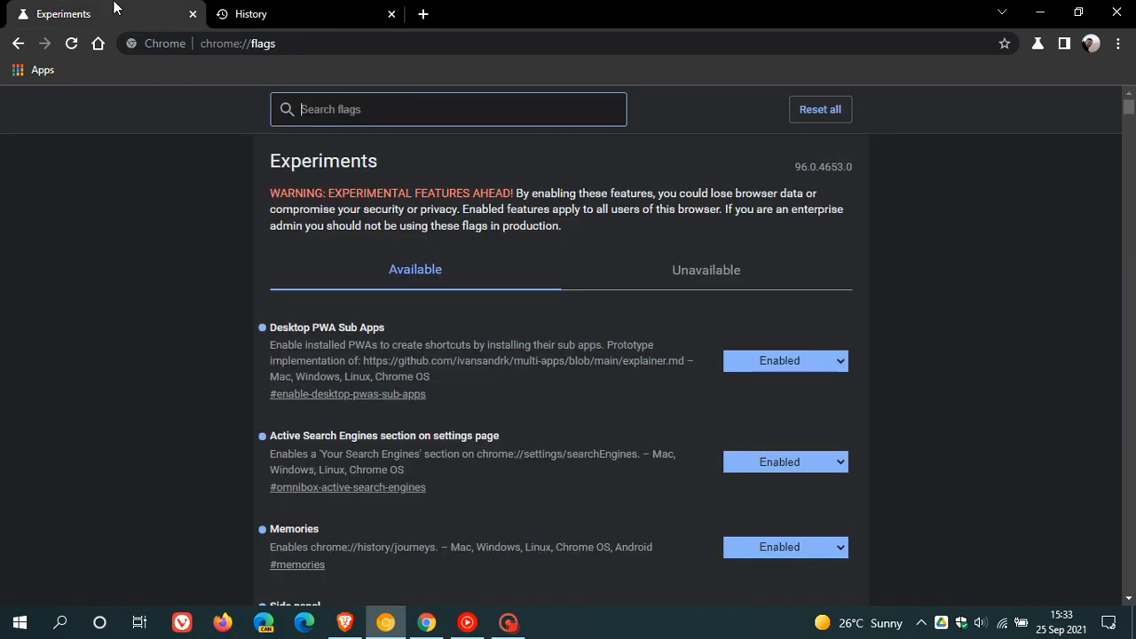